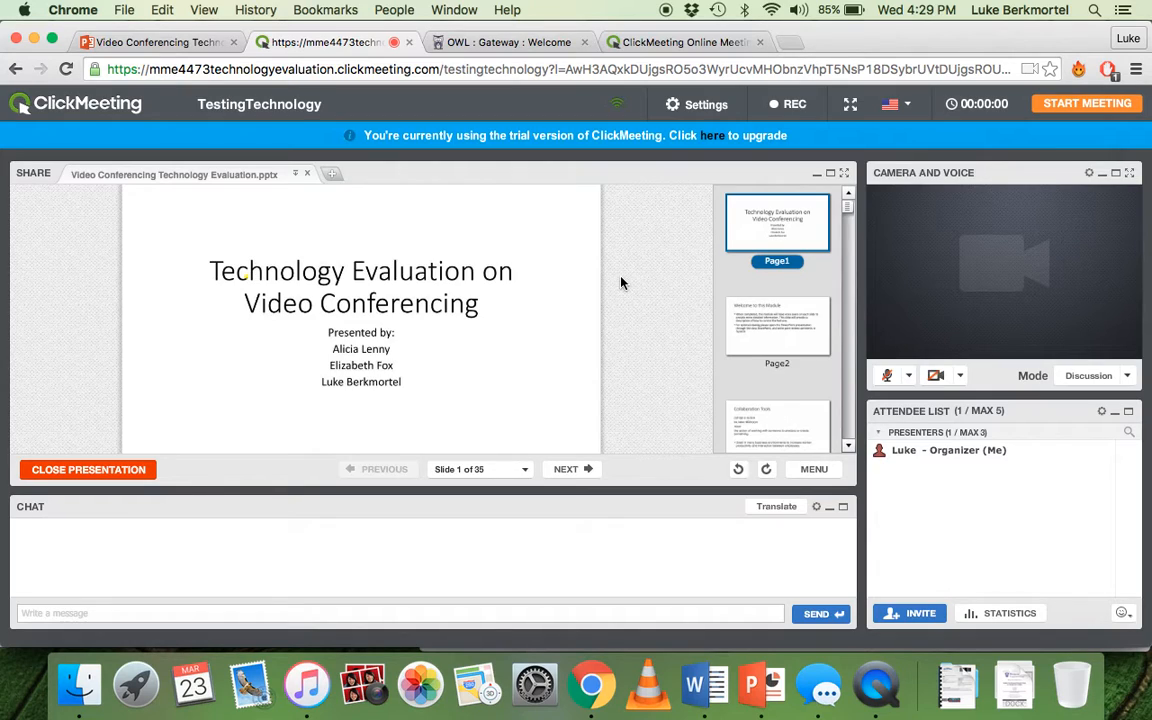
{"action": "mouse_move", "coordinate": [718, 138]}
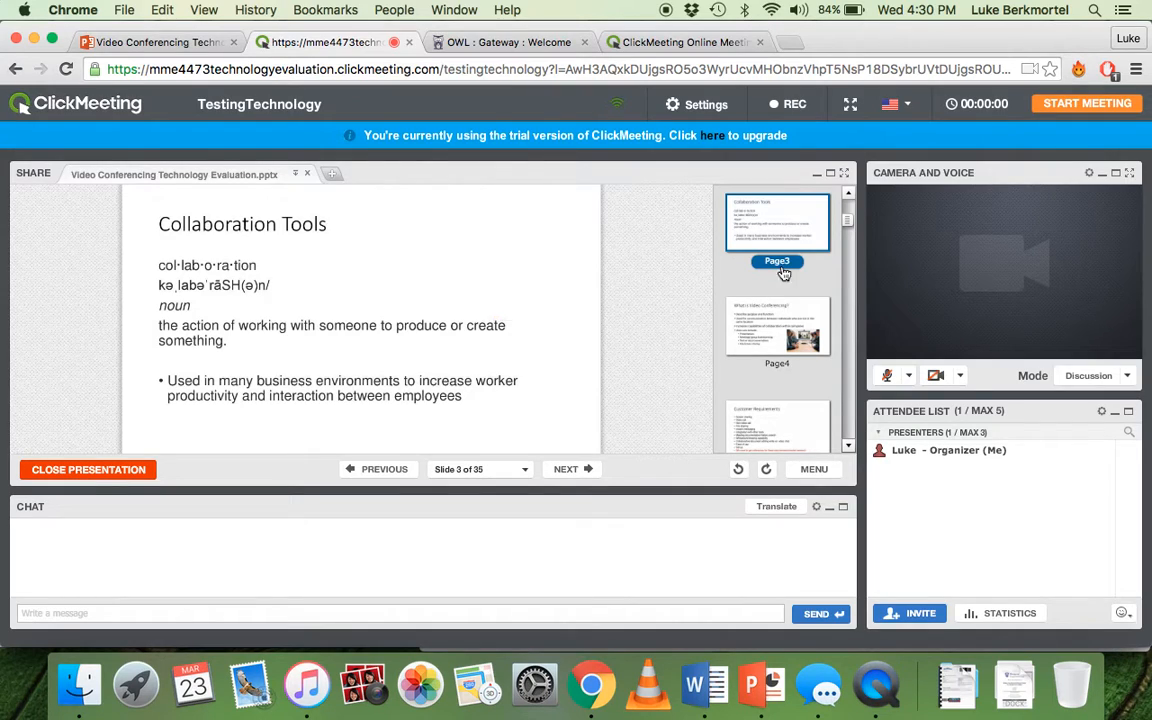
{"action": "mouse_move", "coordinate": [656, 364]}
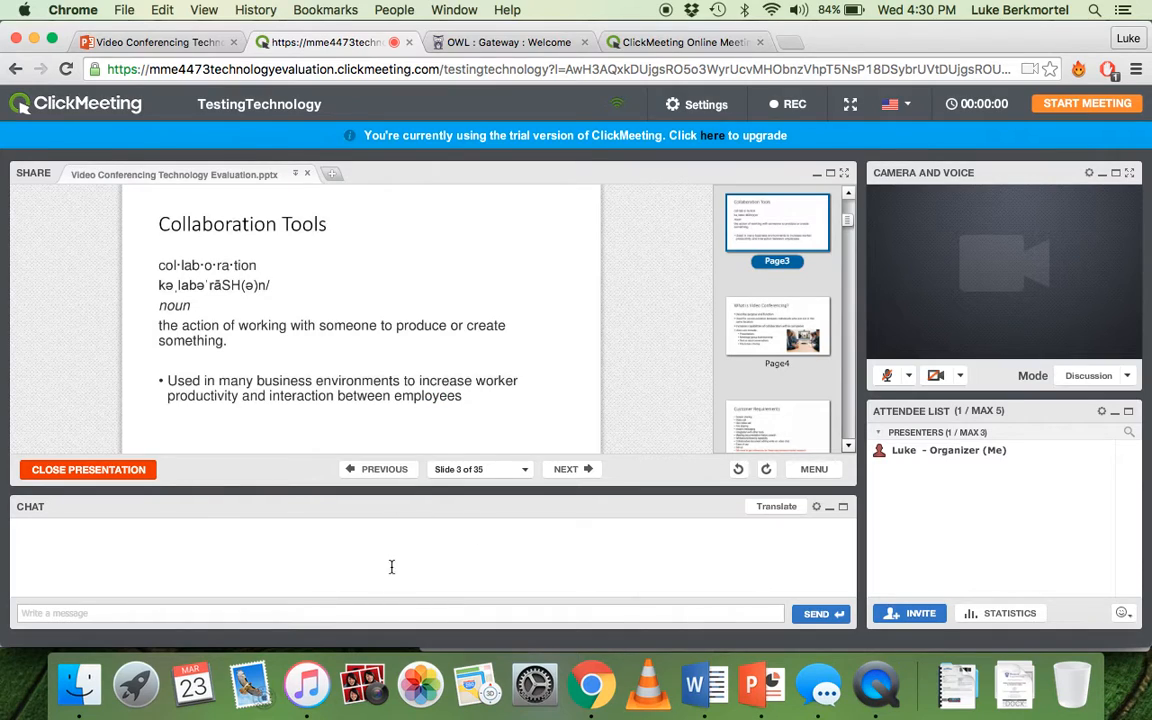
- Send a 'Testing' message to the room chat
{"action": "type", "text": "Te"}
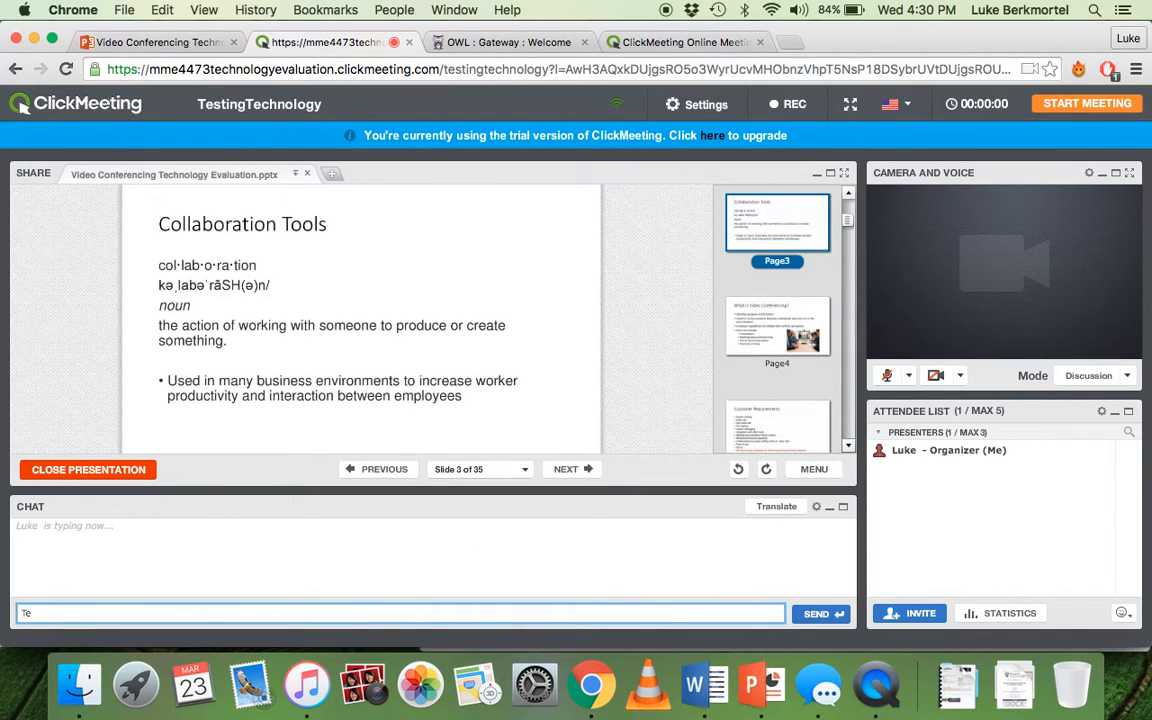
{"action": "left_click", "coordinate": [820, 612]}
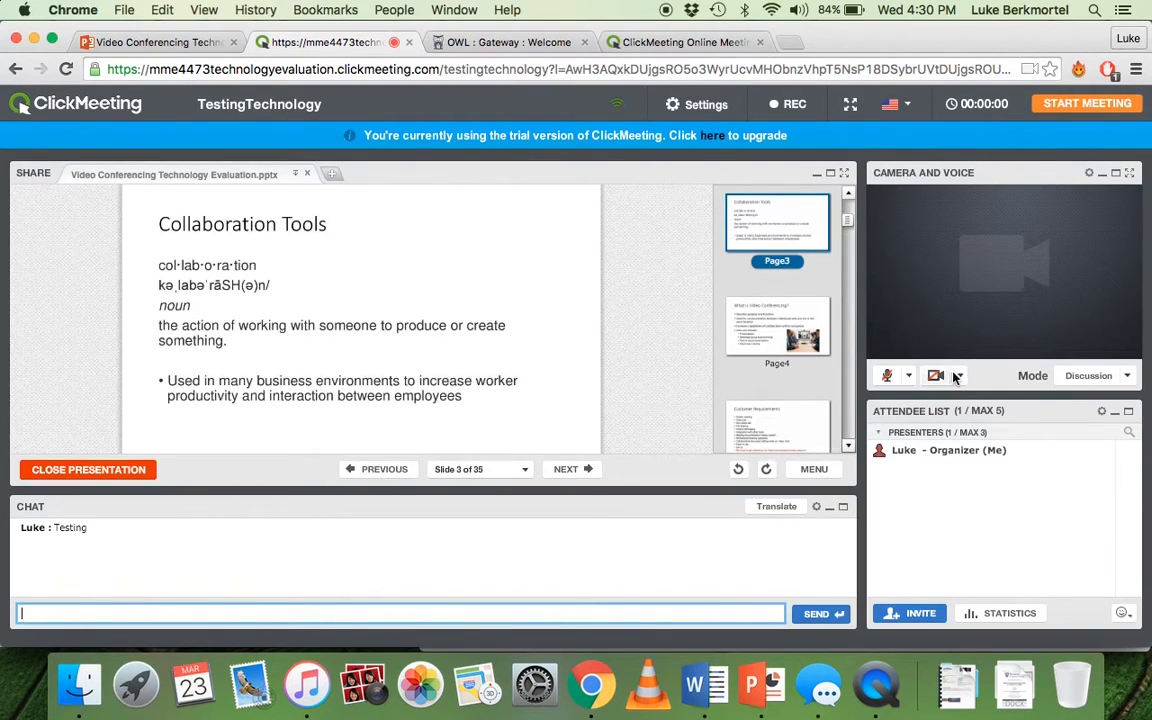
- Choose the camera in the Video Mode menu and close it again
{"action": "left_click", "coordinate": [960, 376]}
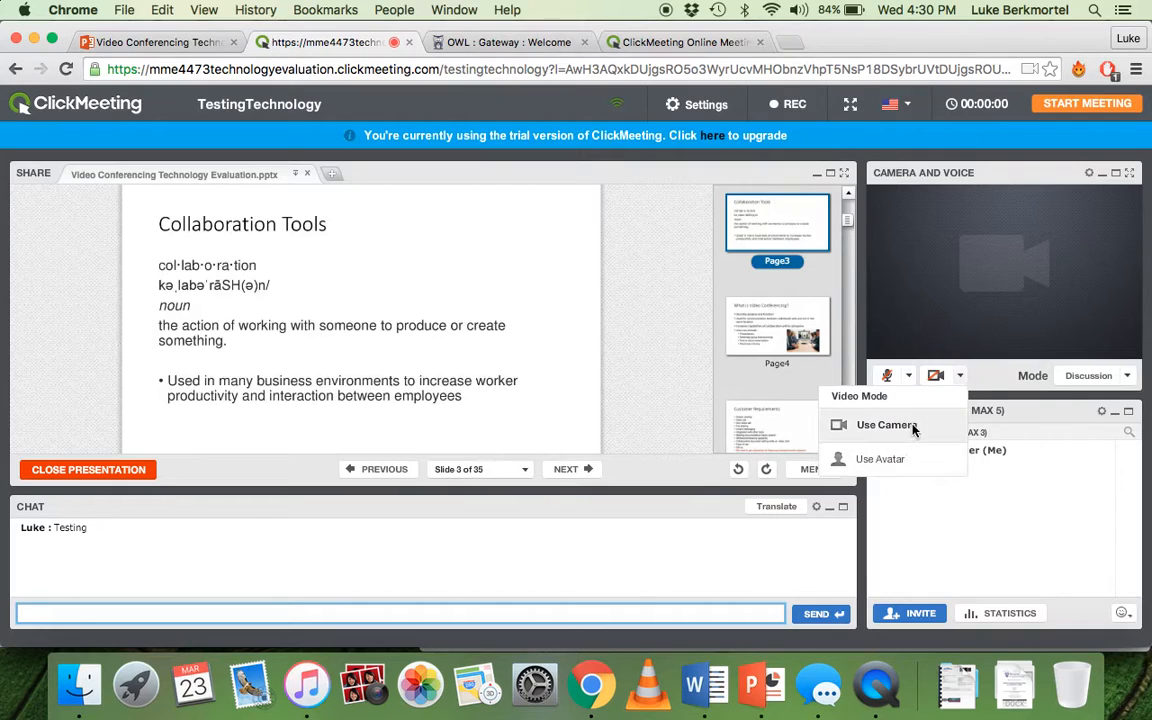
{"action": "left_click", "coordinate": [912, 376]}
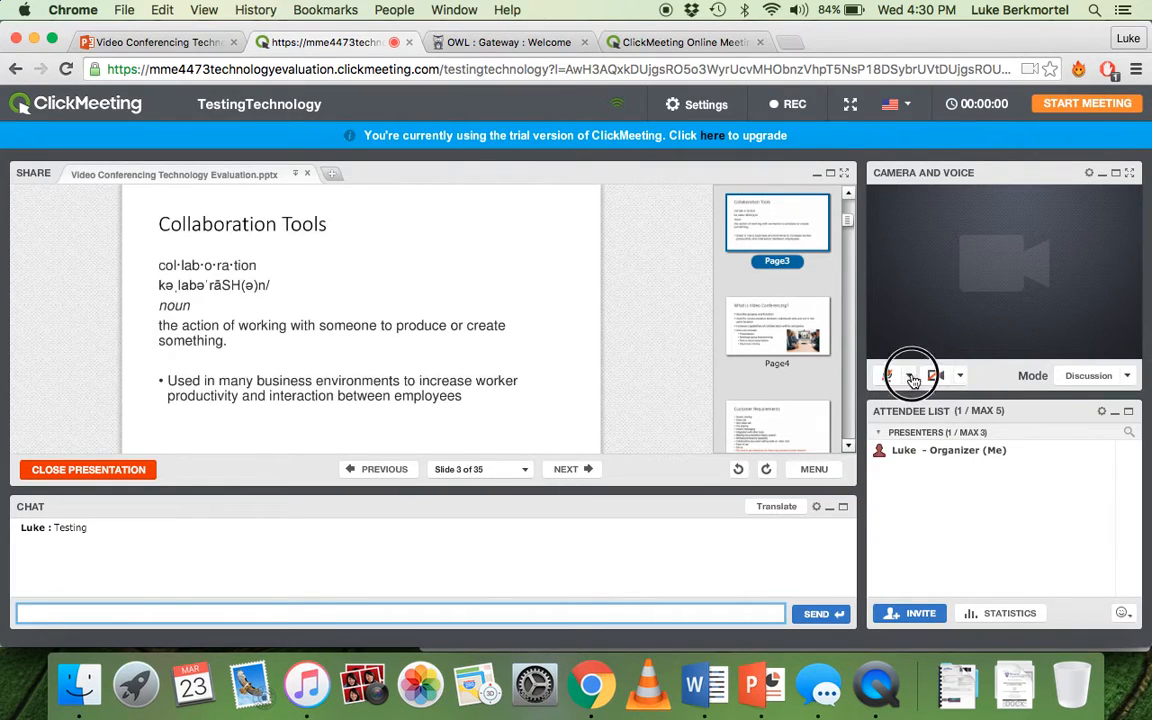
{"action": "left_click", "coordinate": [908, 376]}
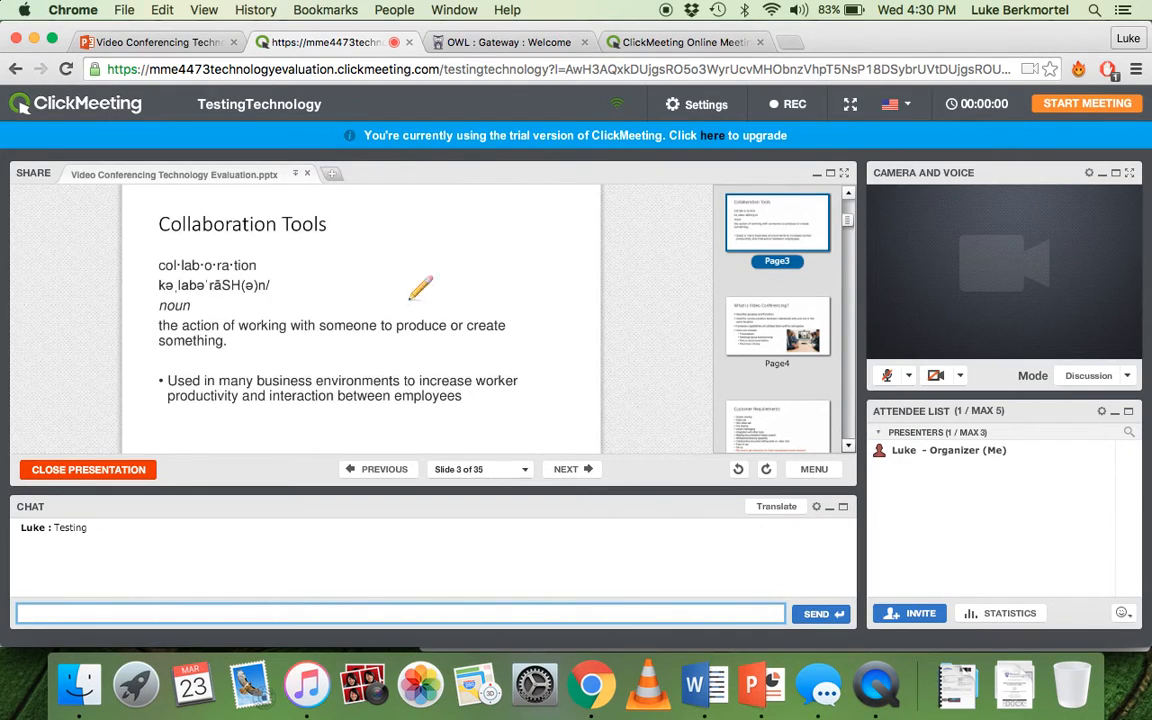
{"action": "mouse_move", "coordinate": [290, 240]}
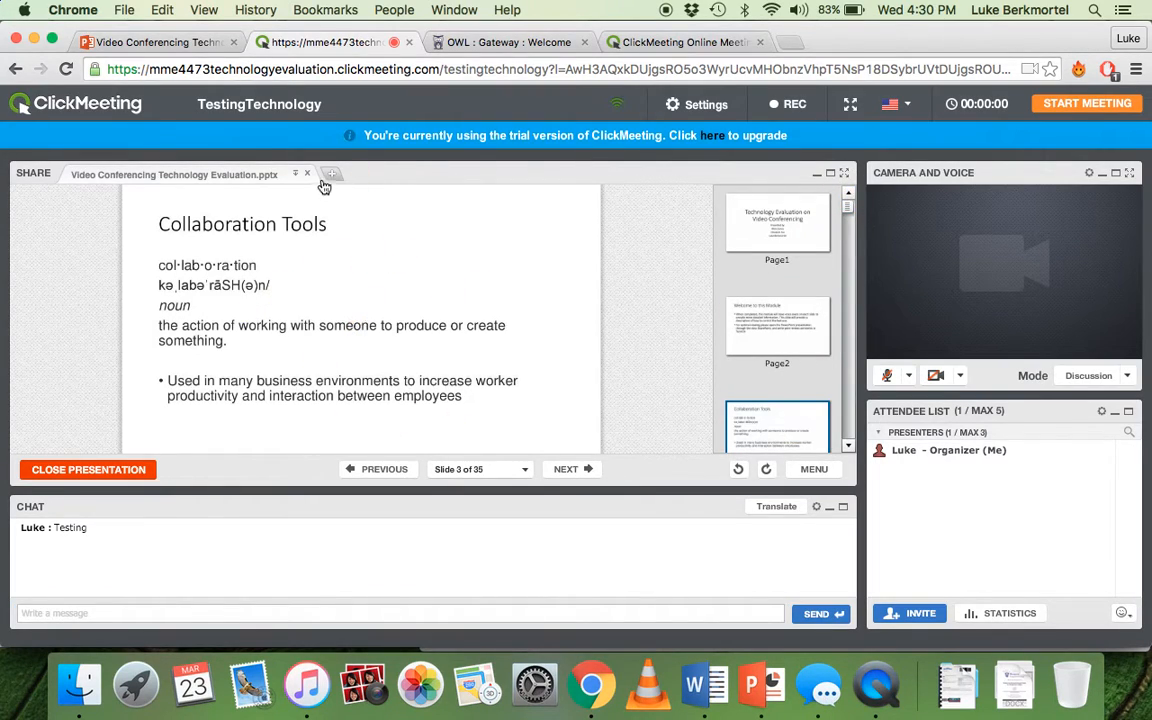
- Add a blank whiteboard as a second tab from the + share menu
{"action": "left_click", "coordinate": [330, 176]}
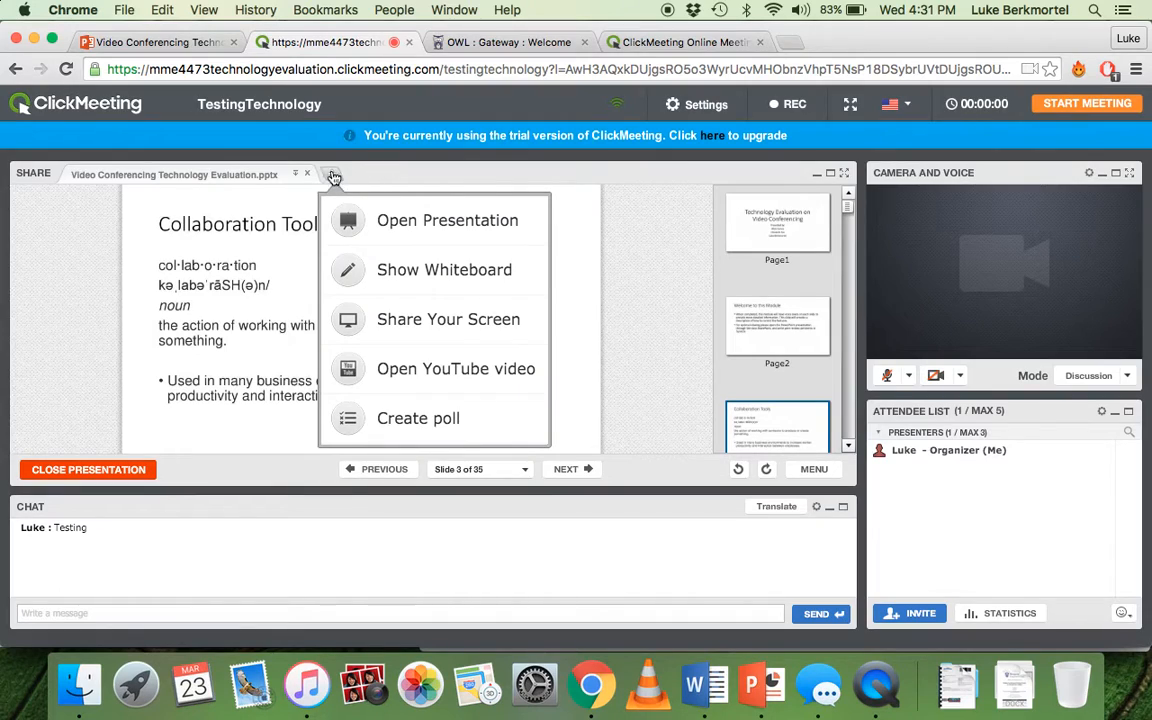
{"action": "mouse_move", "coordinate": [444, 270]}
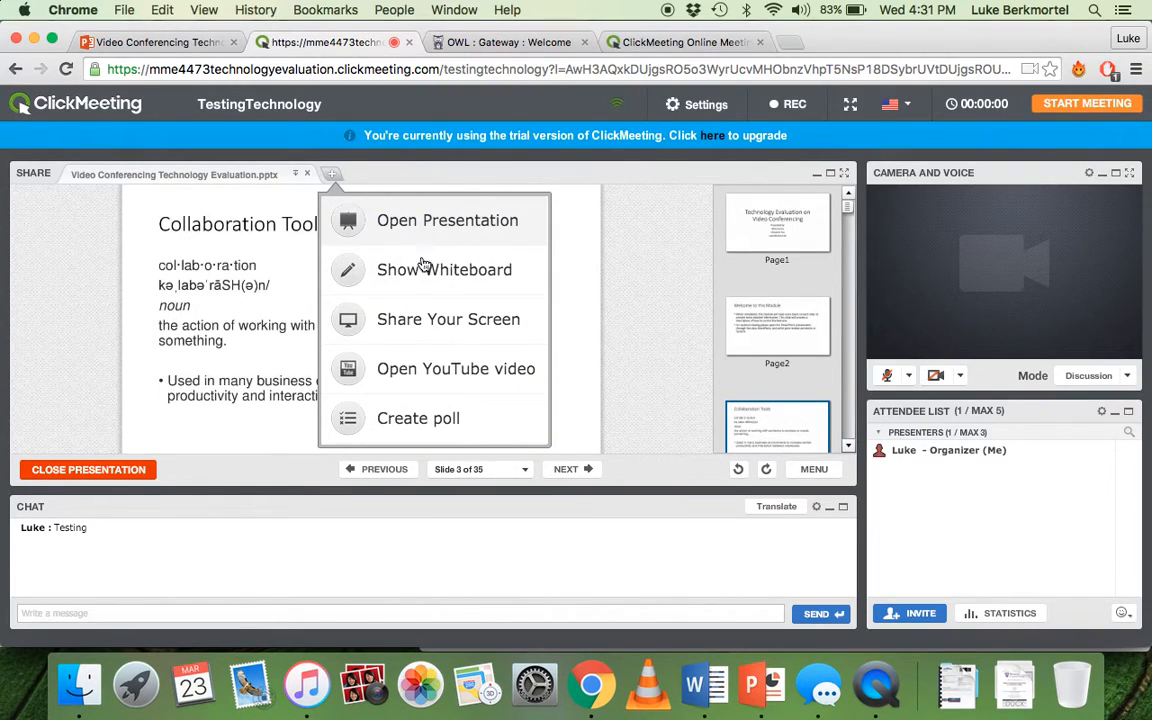
{"action": "mouse_move", "coordinate": [400, 276]}
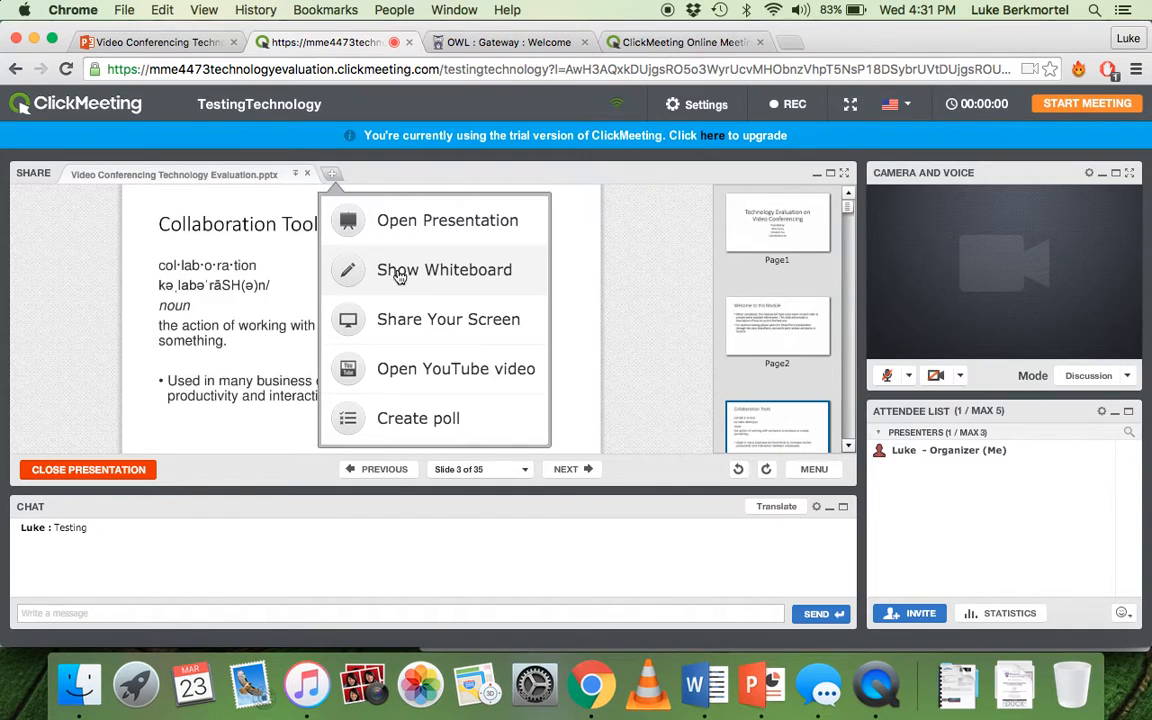
{"action": "mouse_move", "coordinate": [464, 338]}
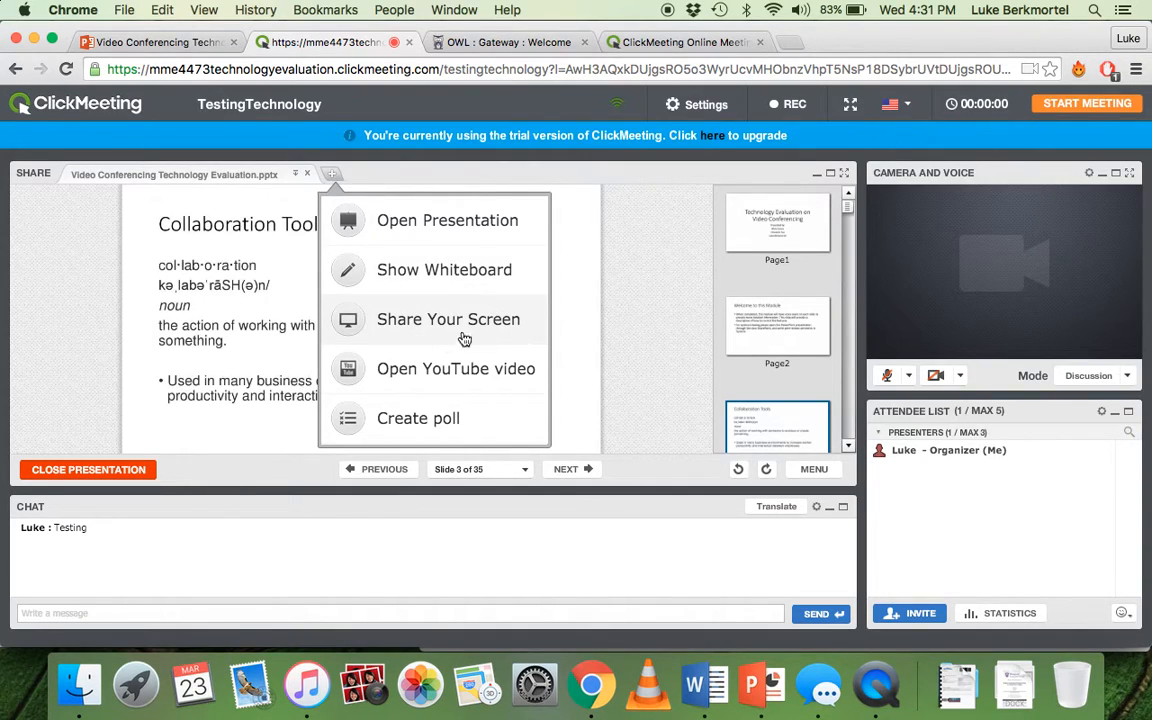
{"action": "mouse_move", "coordinate": [418, 418]}
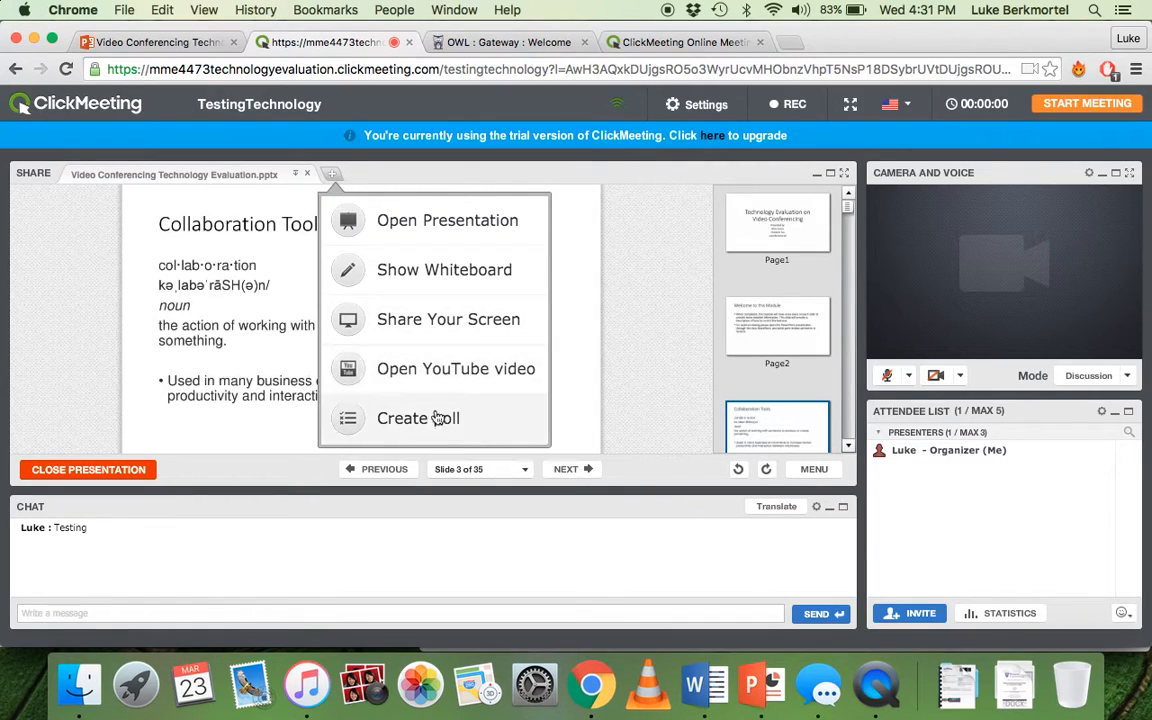
{"action": "left_click", "coordinate": [444, 268]}
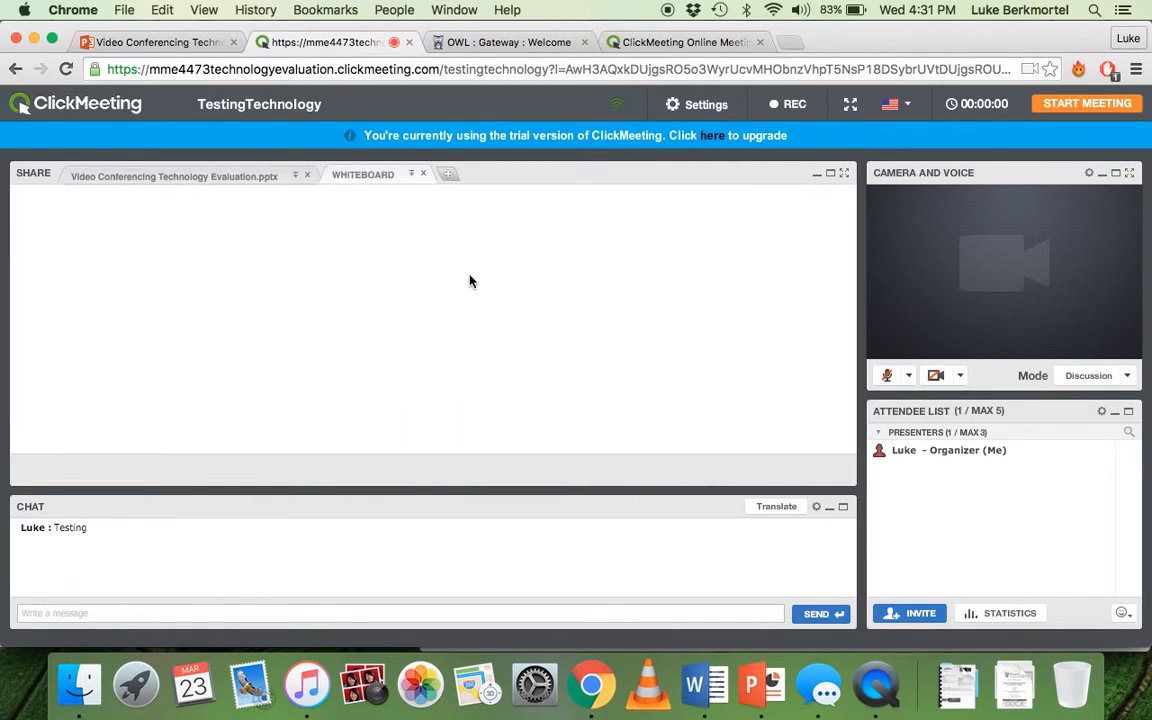
- Draw a green scribble with the pencil, then a light blue line across it
{"action": "left_click", "coordinate": [364, 174]}
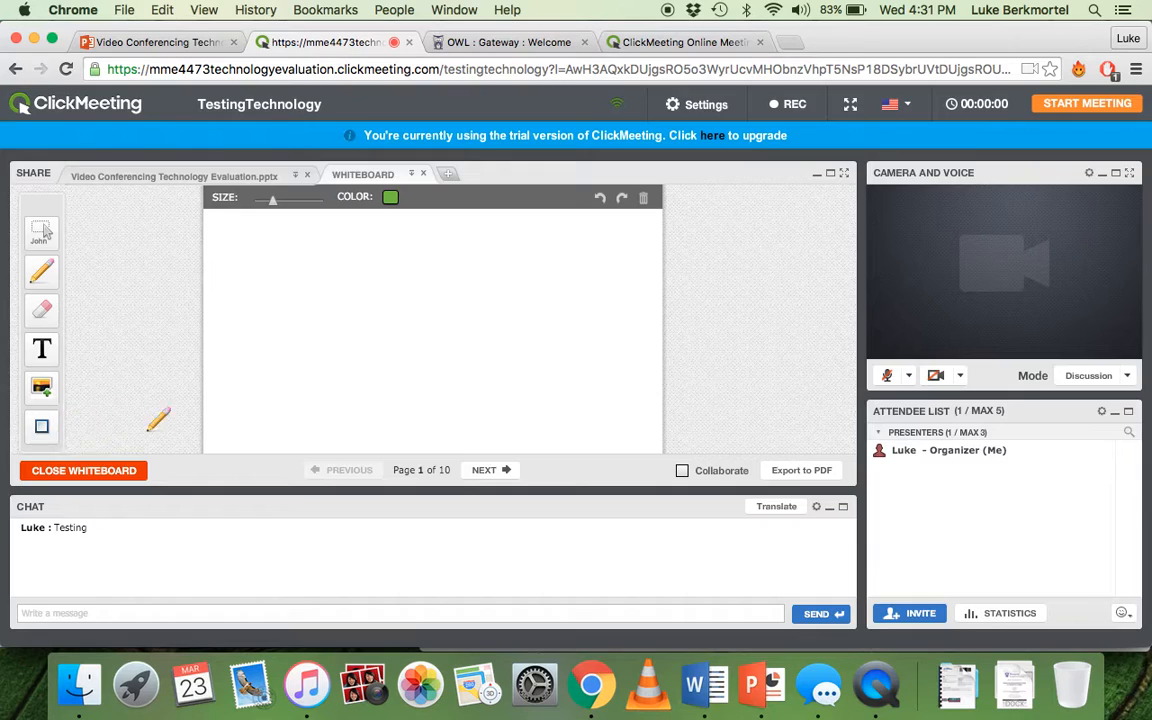
{"action": "mouse_move", "coordinate": [324, 260]}
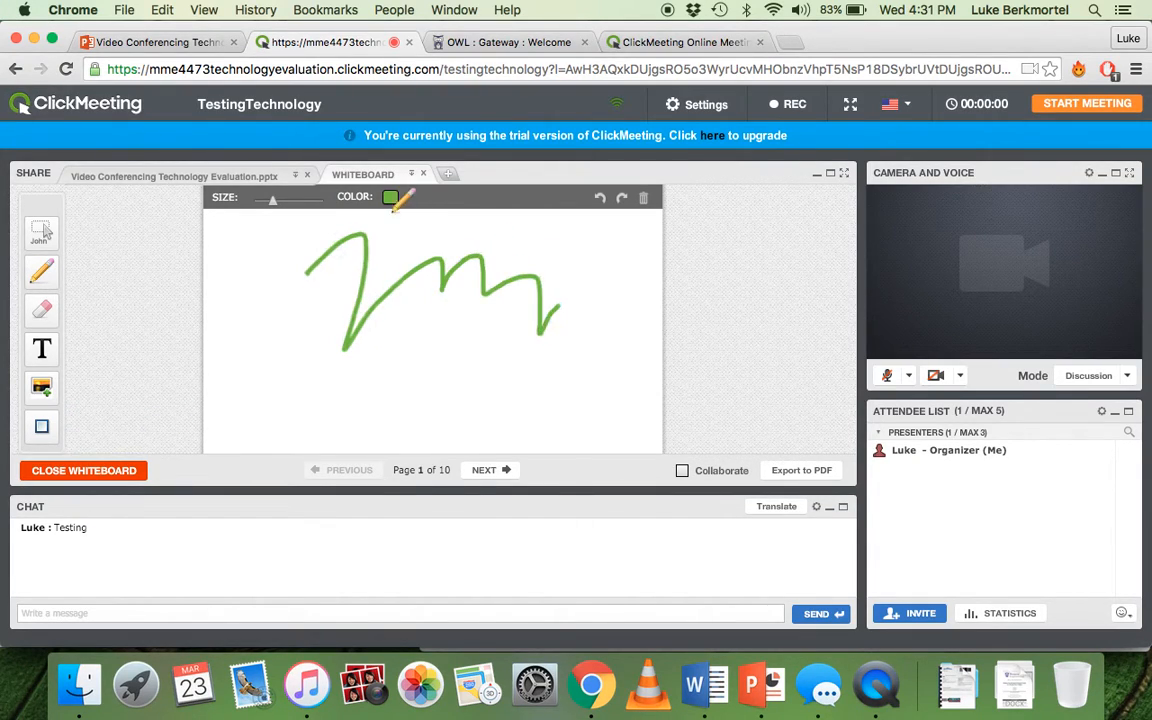
{"action": "left_click", "coordinate": [390, 196]}
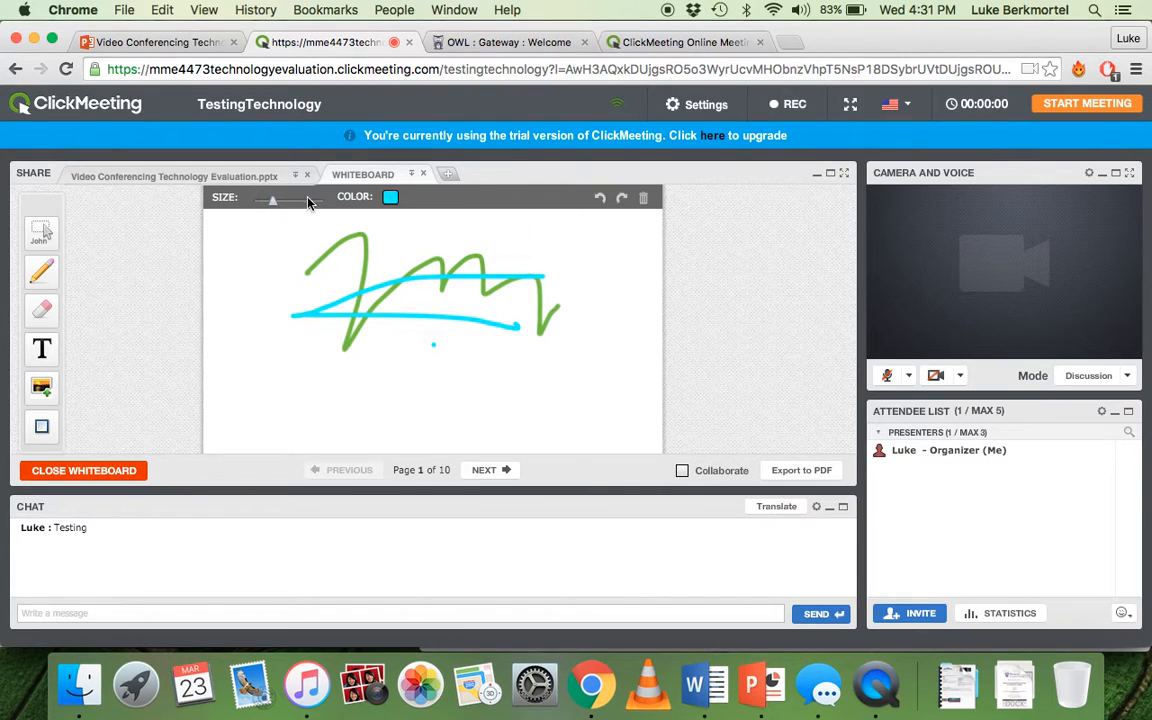
- Share the first ClickMeeting YouTube video in a new tab and pause it
{"action": "left_click", "coordinate": [448, 174]}
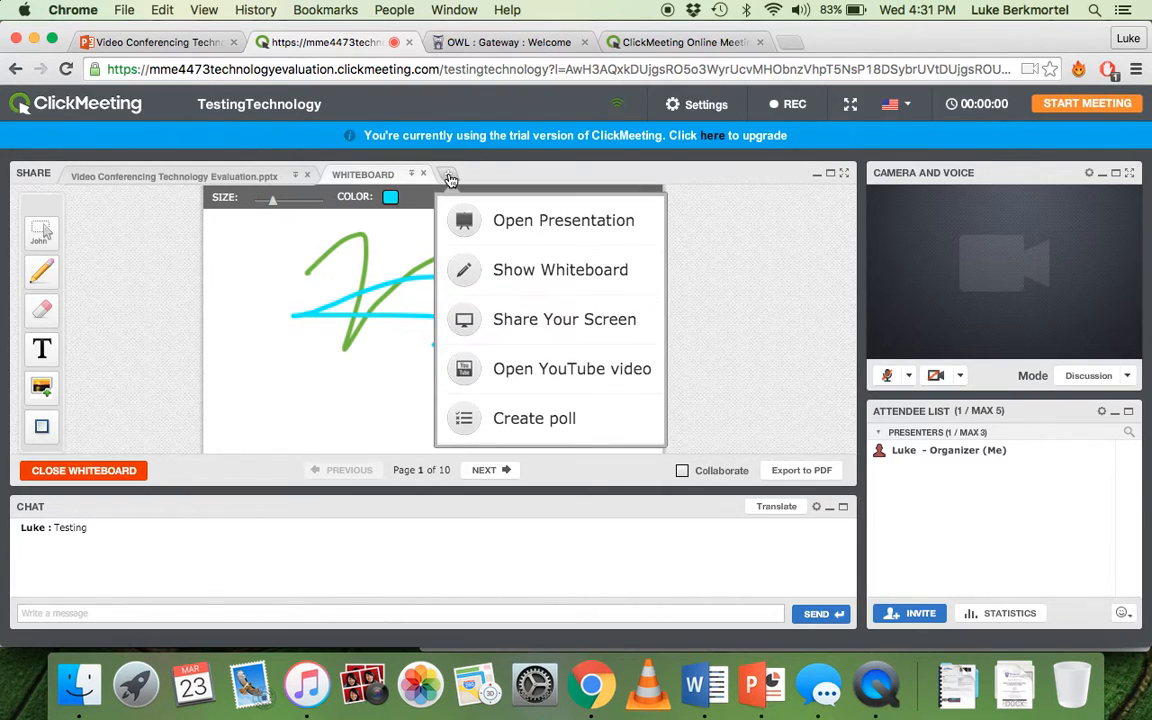
{"action": "mouse_move", "coordinate": [534, 340]}
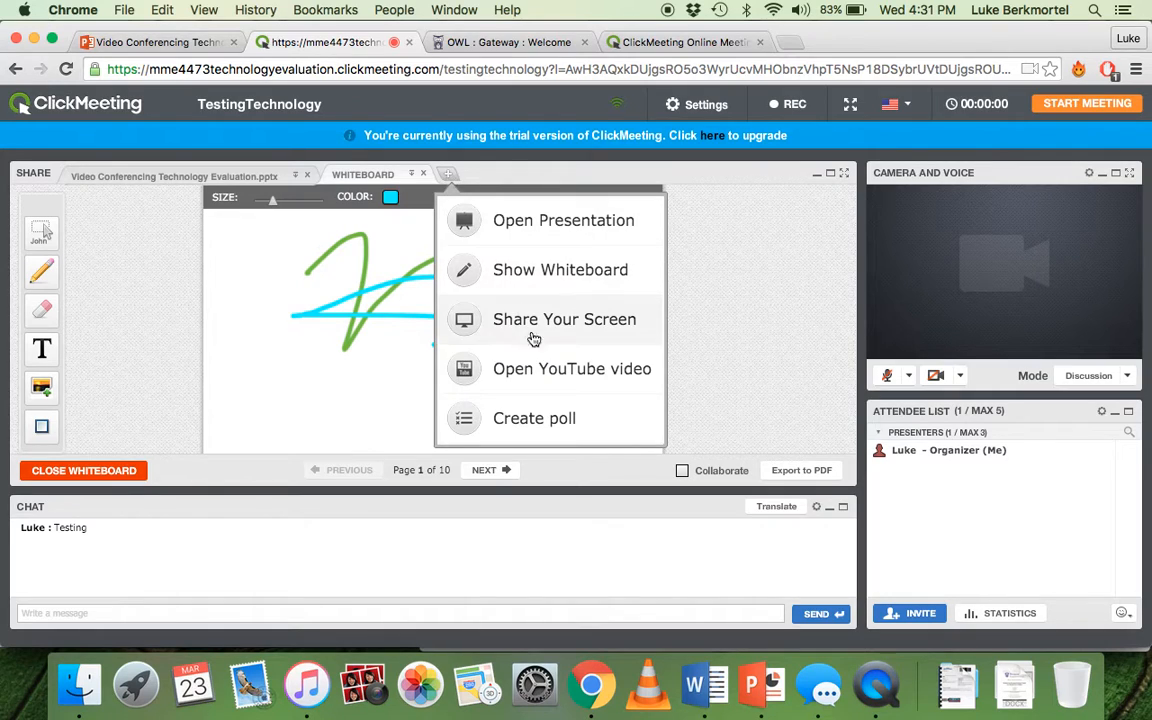
{"action": "mouse_move", "coordinate": [576, 380]}
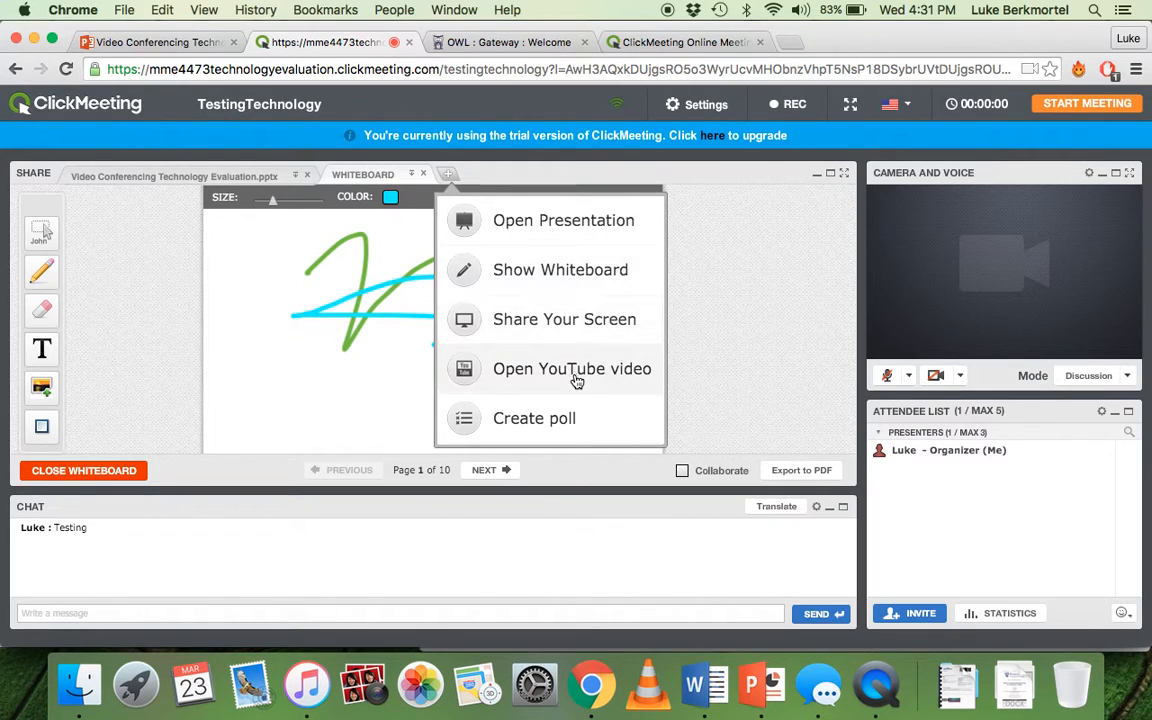
{"action": "left_click", "coordinate": [572, 368]}
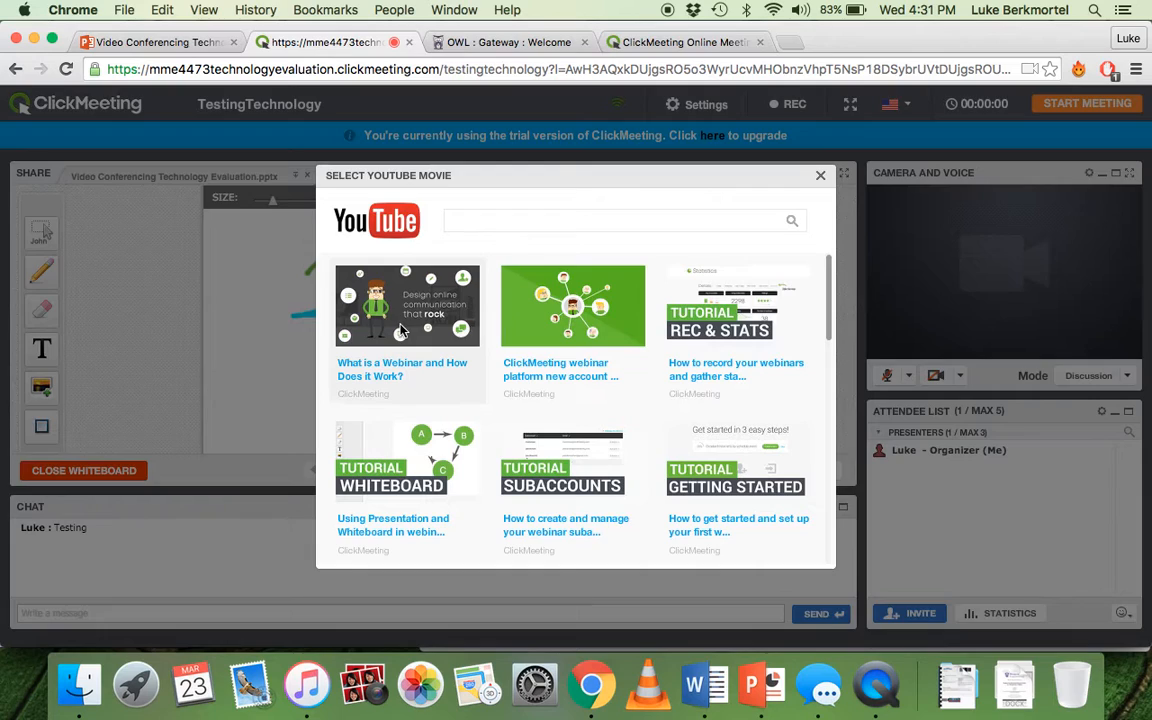
{"action": "left_click", "coordinate": [408, 304]}
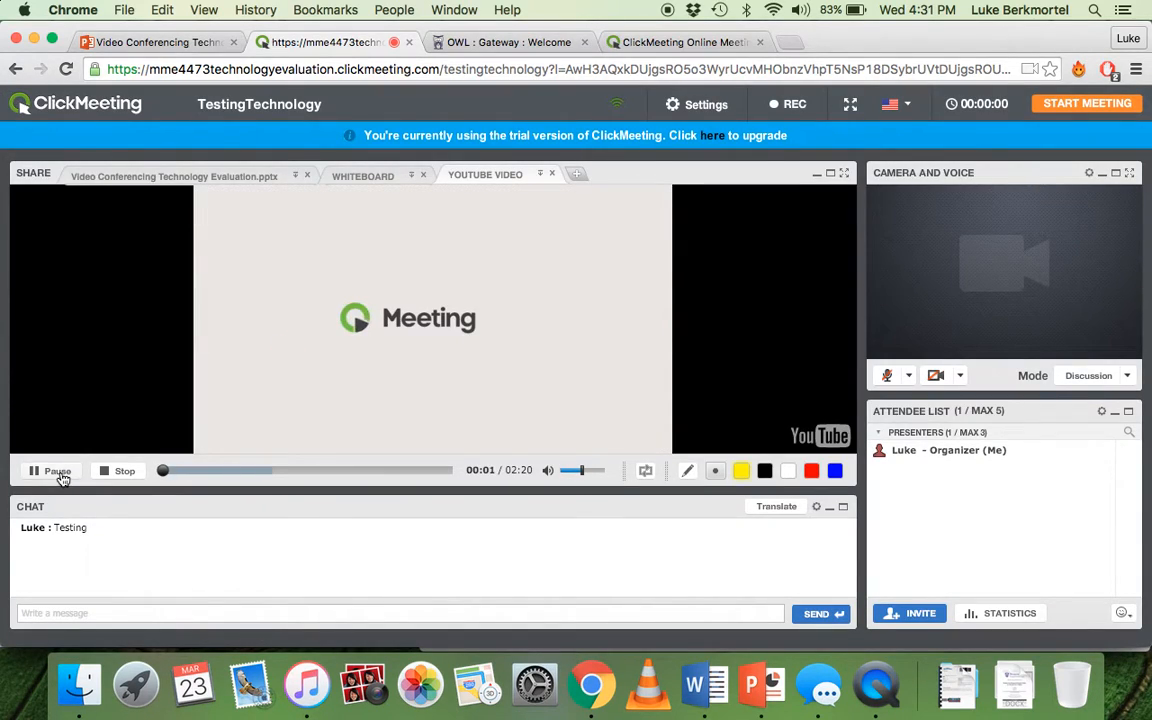
{"action": "left_click", "coordinate": [50, 470]}
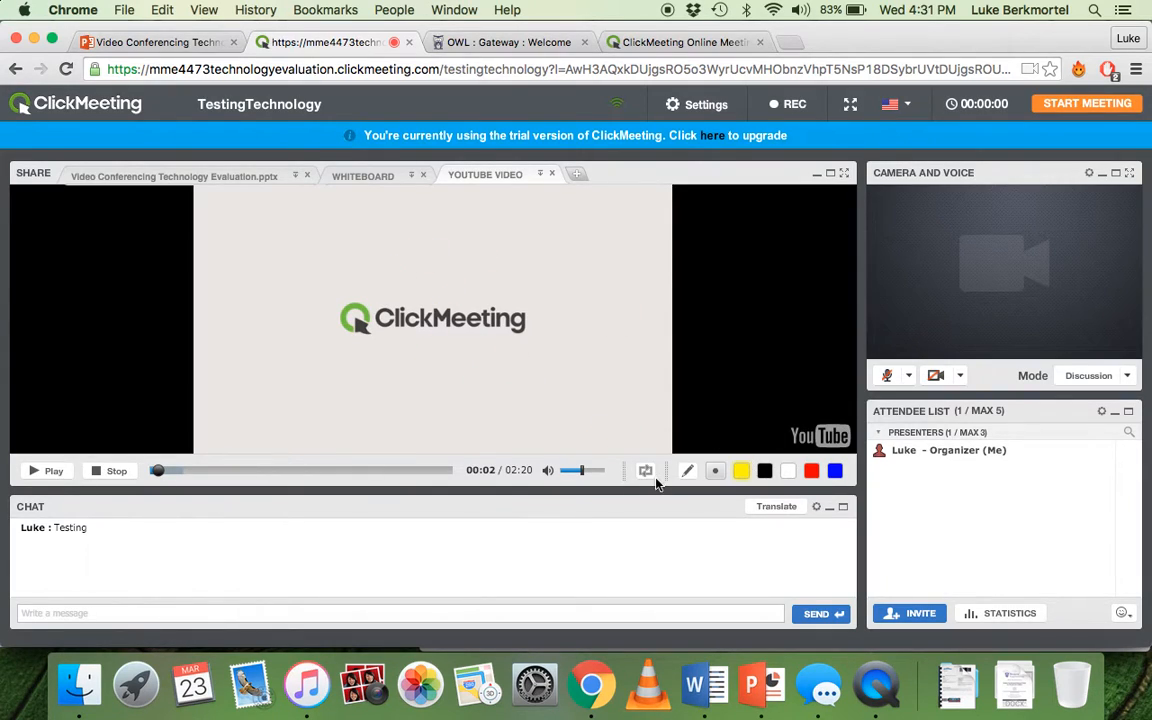
{"action": "mouse_move", "coordinate": [648, 470]}
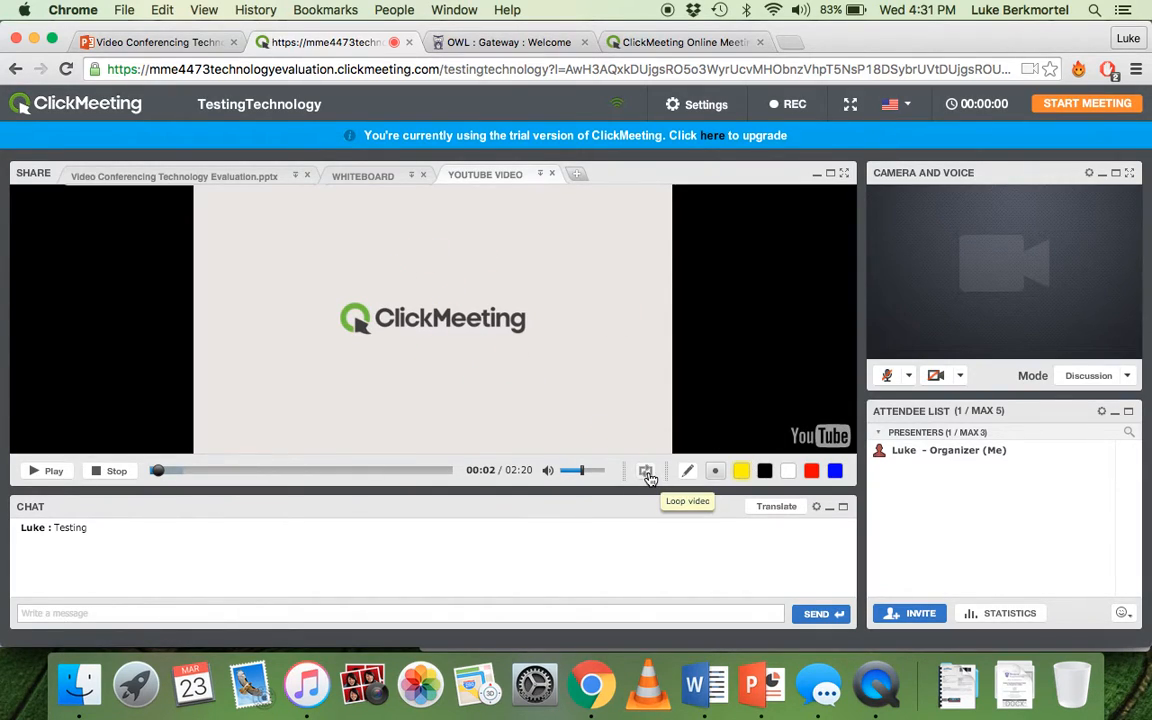
{"action": "mouse_move", "coordinate": [580, 184]}
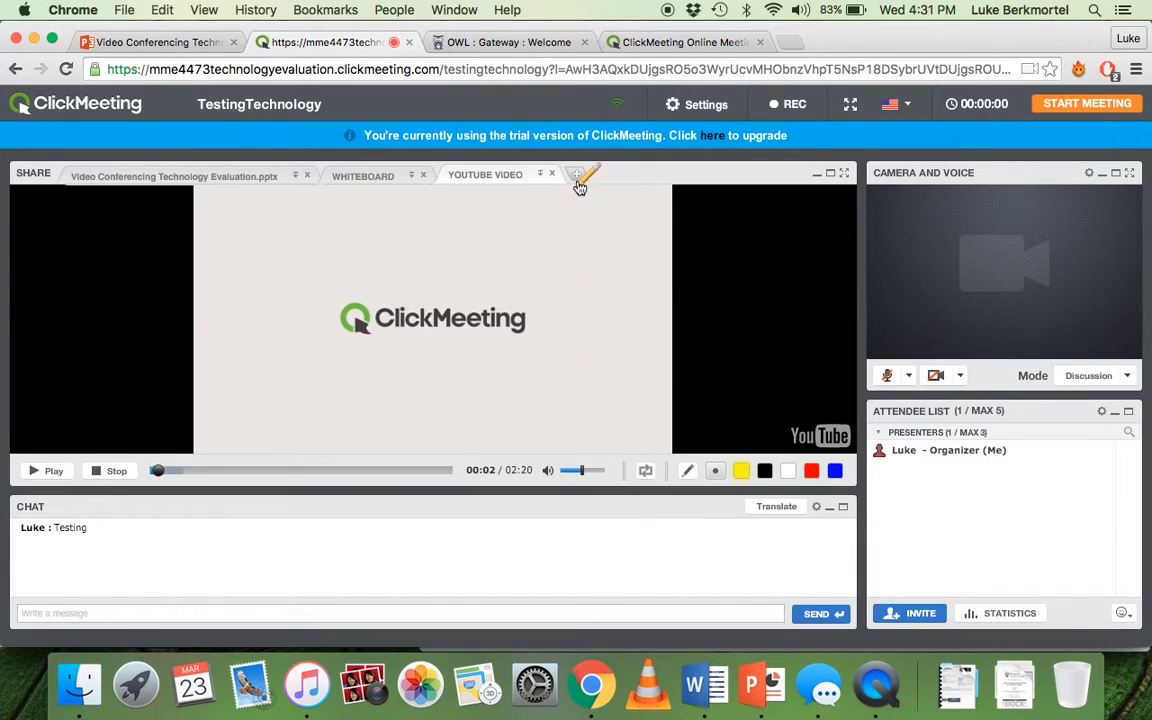
- Open the Polls and Tests list from the + share menu via Create poll
{"action": "left_click", "coordinate": [576, 174]}
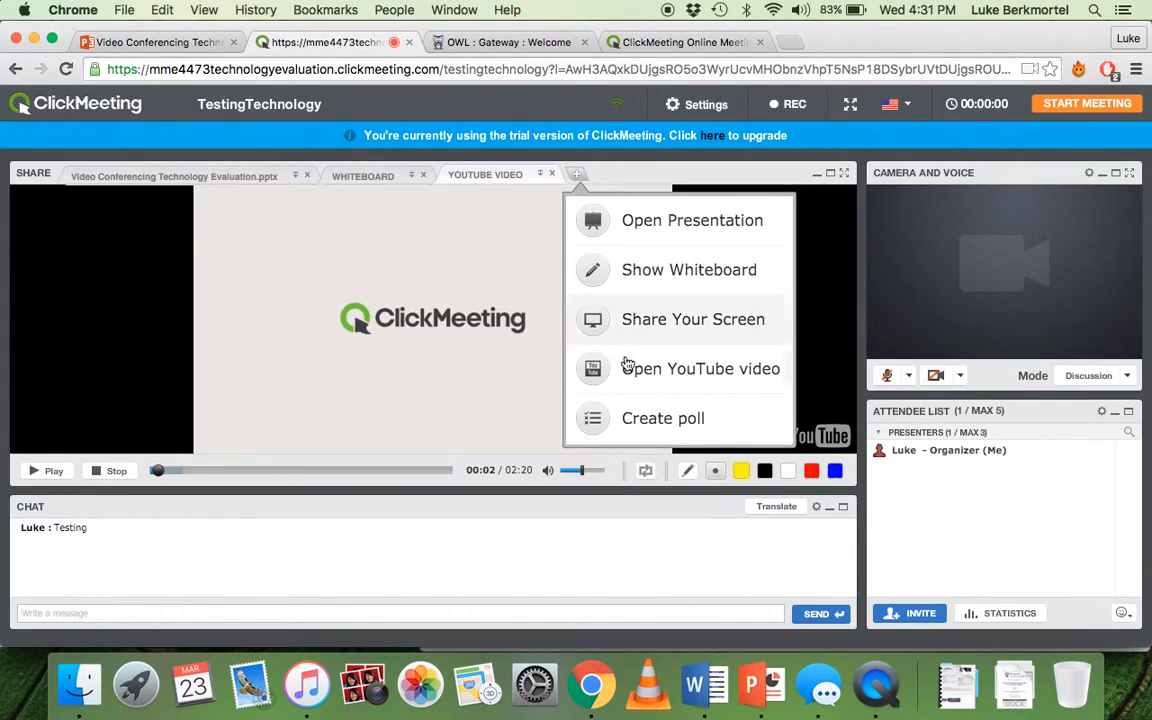
{"action": "left_click", "coordinate": [664, 418]}
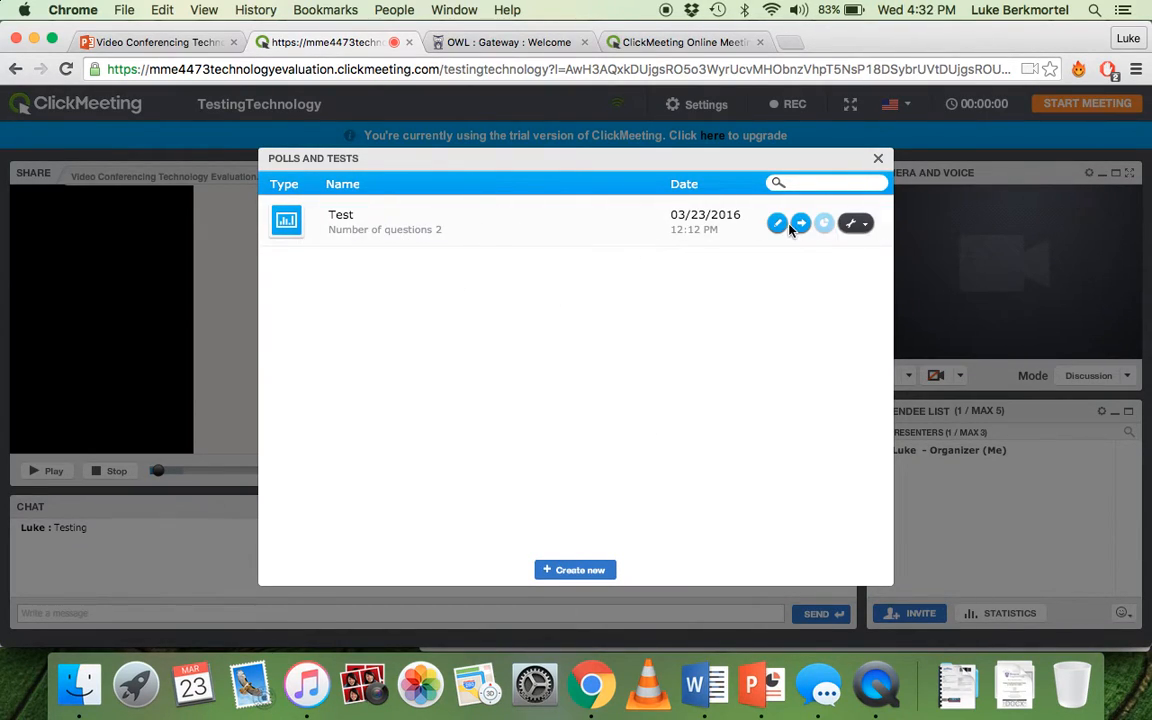
- Start the saved Test survey and scroll through its two questions
{"action": "left_click", "coordinate": [800, 222]}
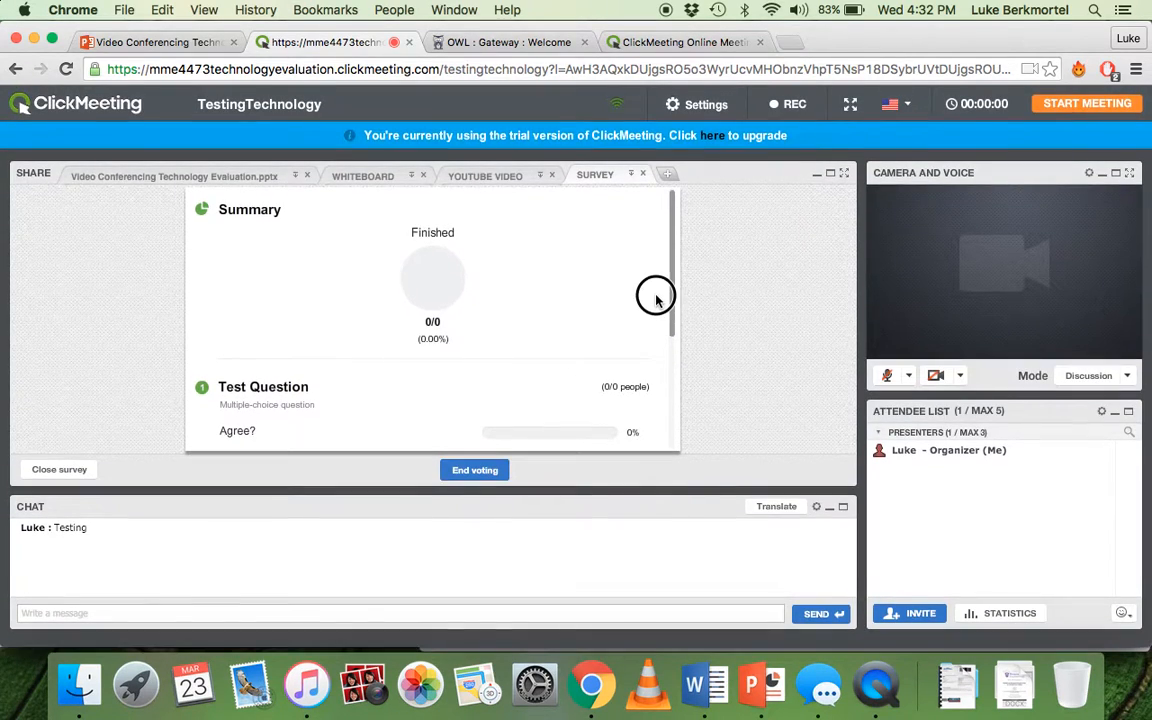
{"action": "scroll", "scroll_direction": "down", "scroll_amount": 3}
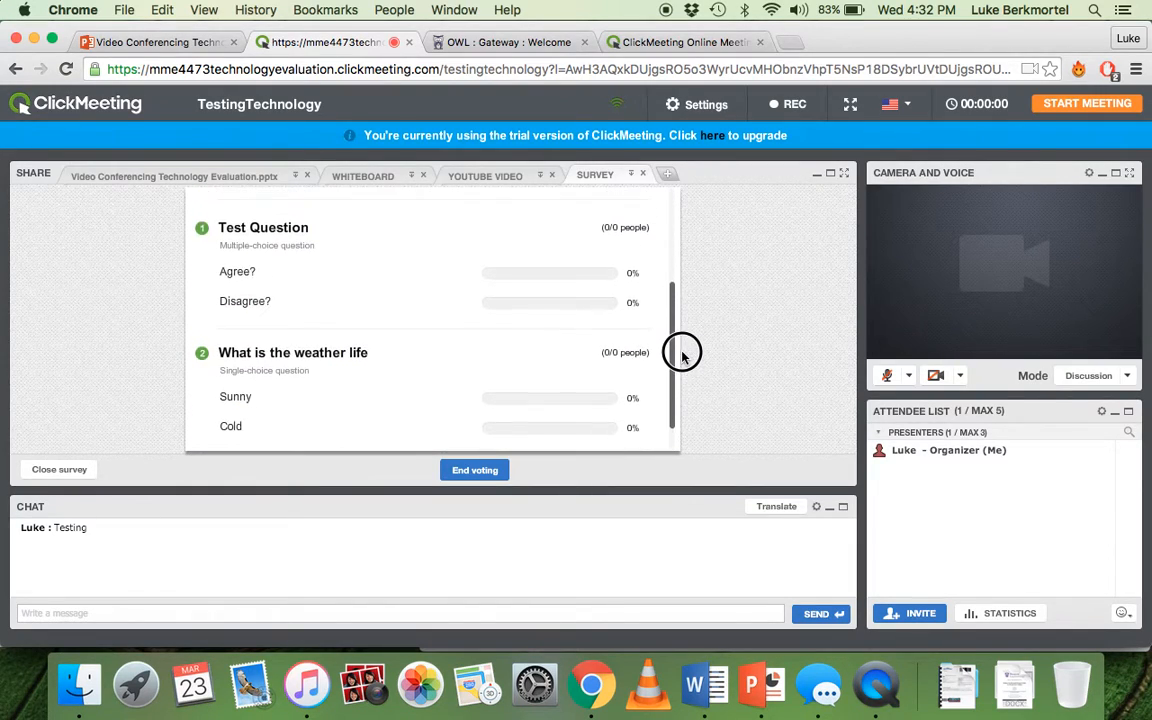
{"action": "scroll", "scroll_direction": "down", "scroll_amount": 3}
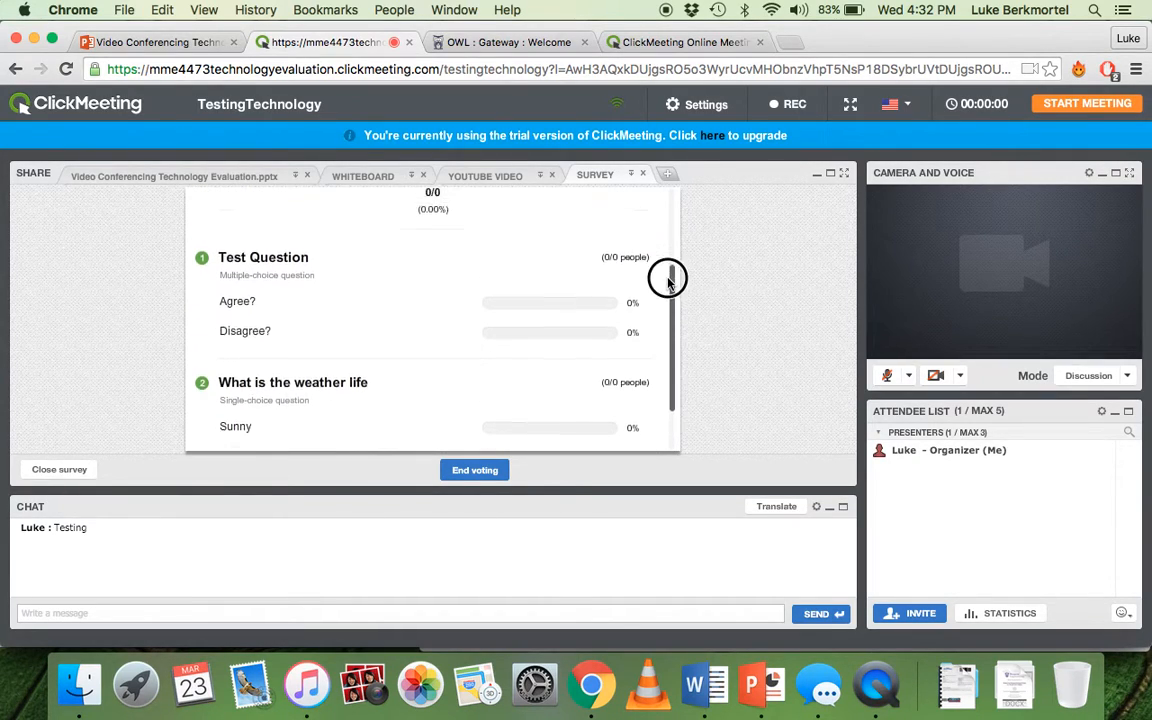
{"action": "scroll", "scroll_direction": "down", "scroll_amount": 3}
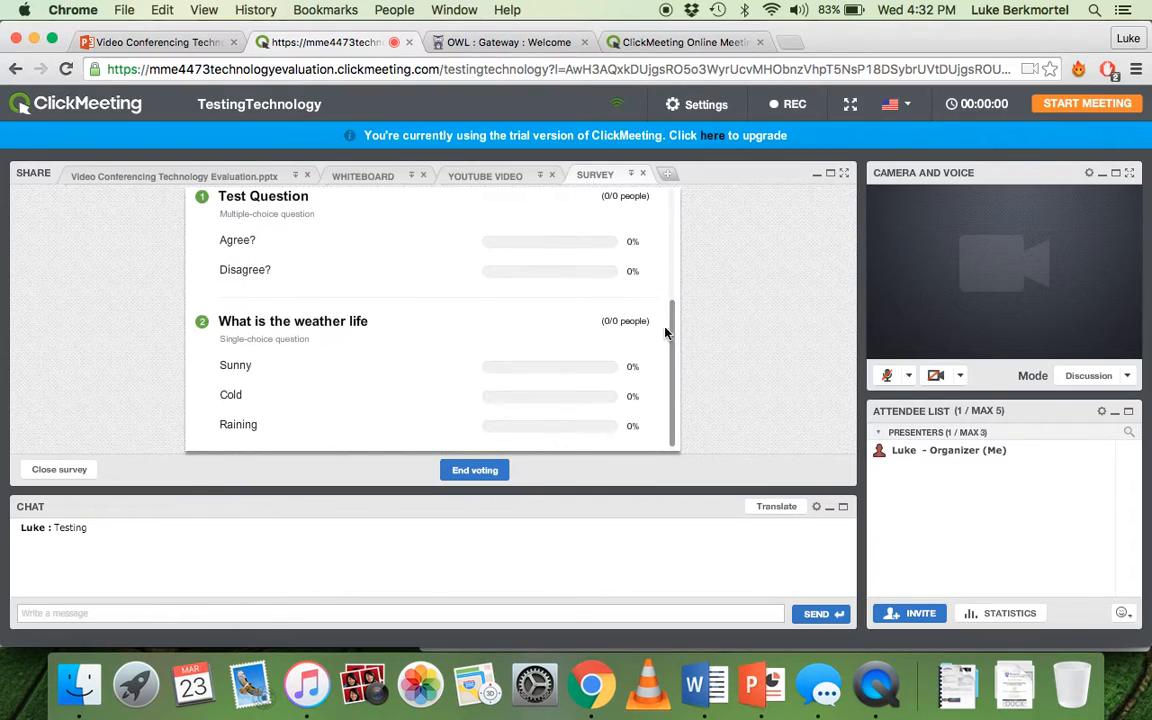
{"action": "mouse_move", "coordinate": [476, 386]}
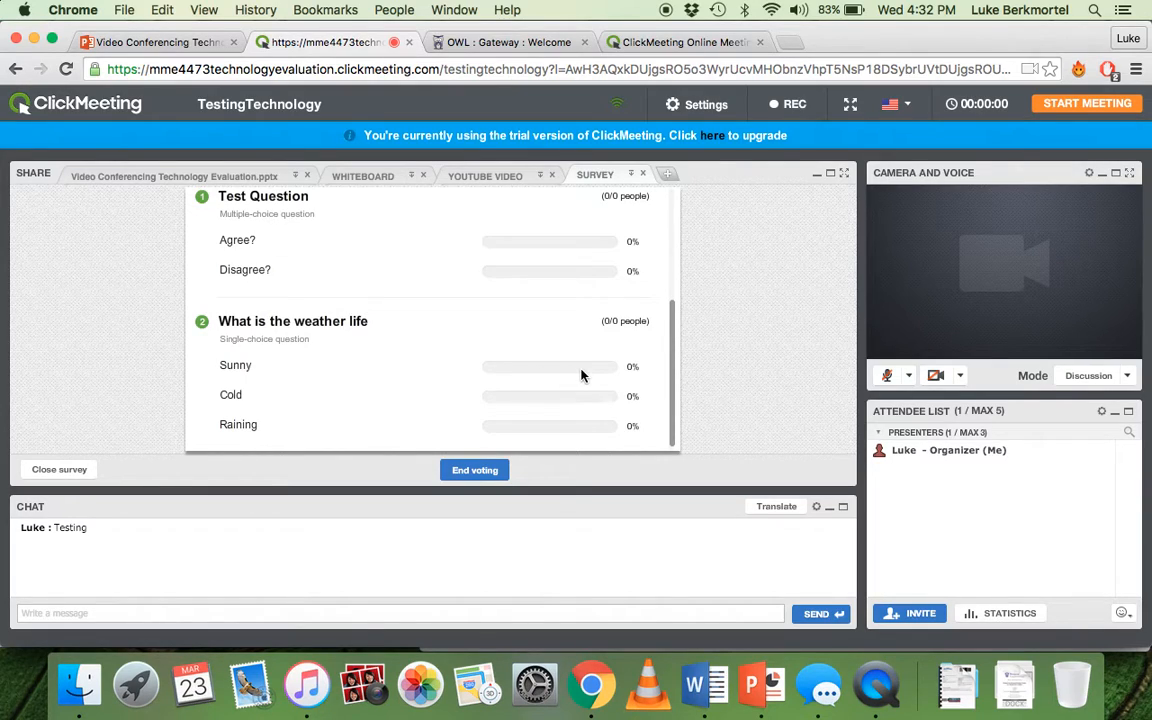
{"action": "mouse_move", "coordinate": [654, 370]}
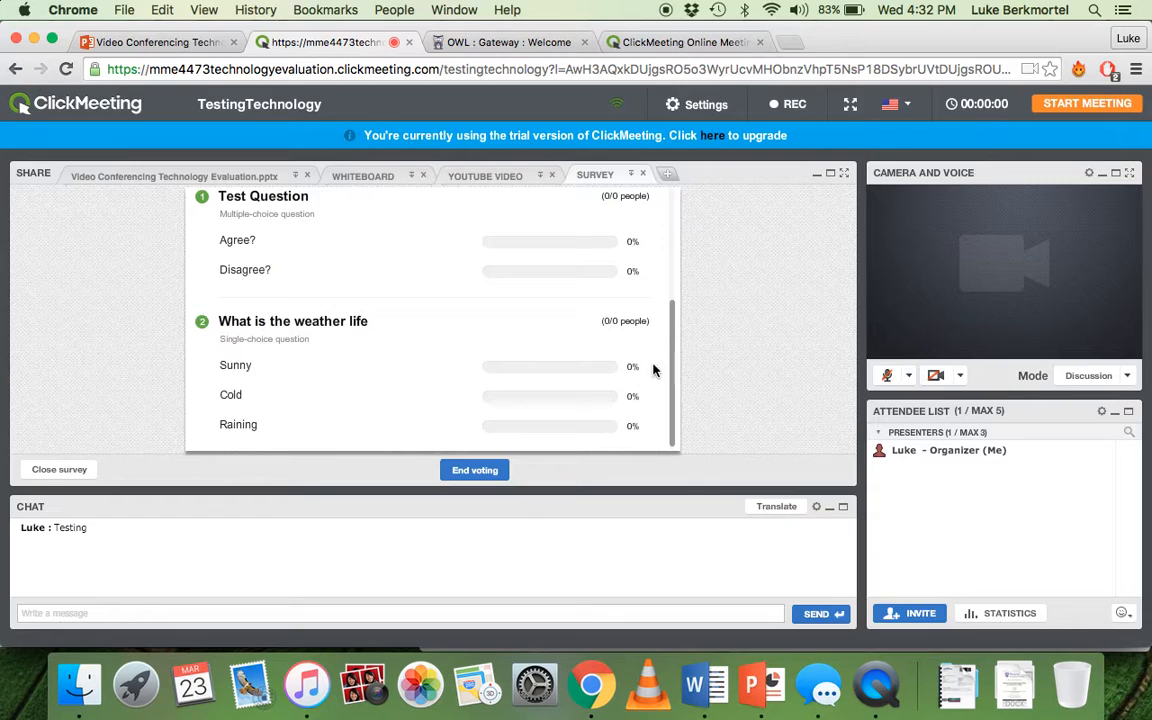
- Show the video, presentation, whiteboard and survey tabs in turn, ending on the video
{"action": "left_click", "coordinate": [484, 176]}
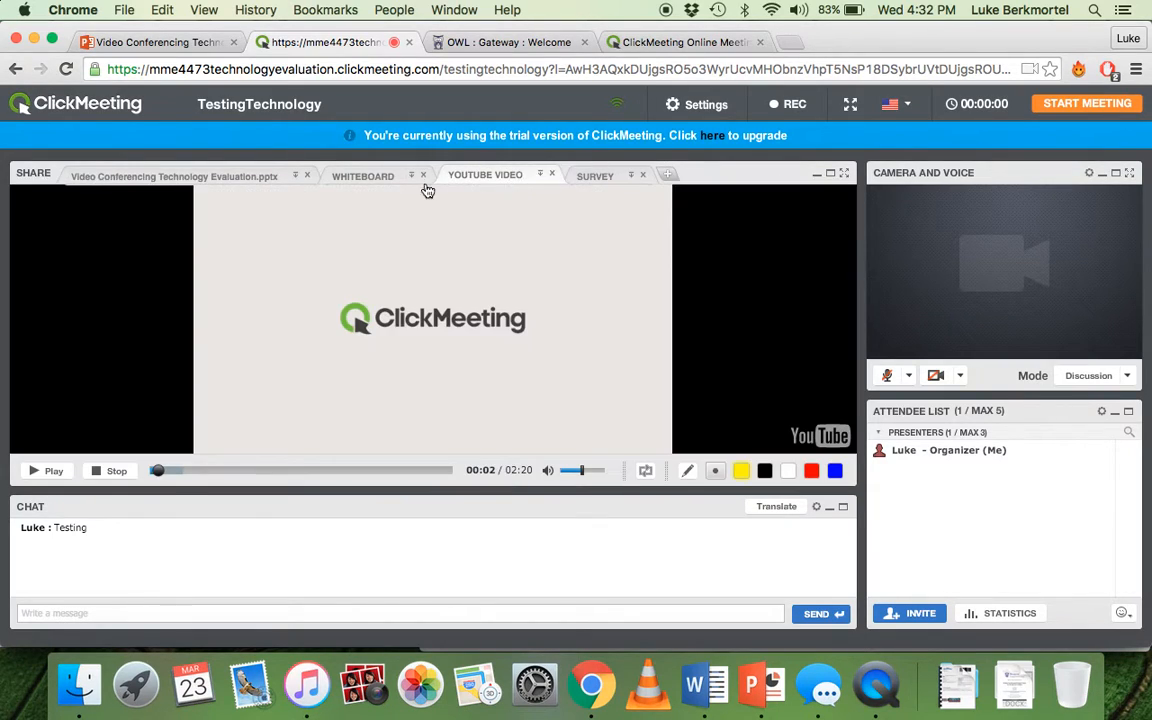
{"action": "left_click", "coordinate": [174, 176]}
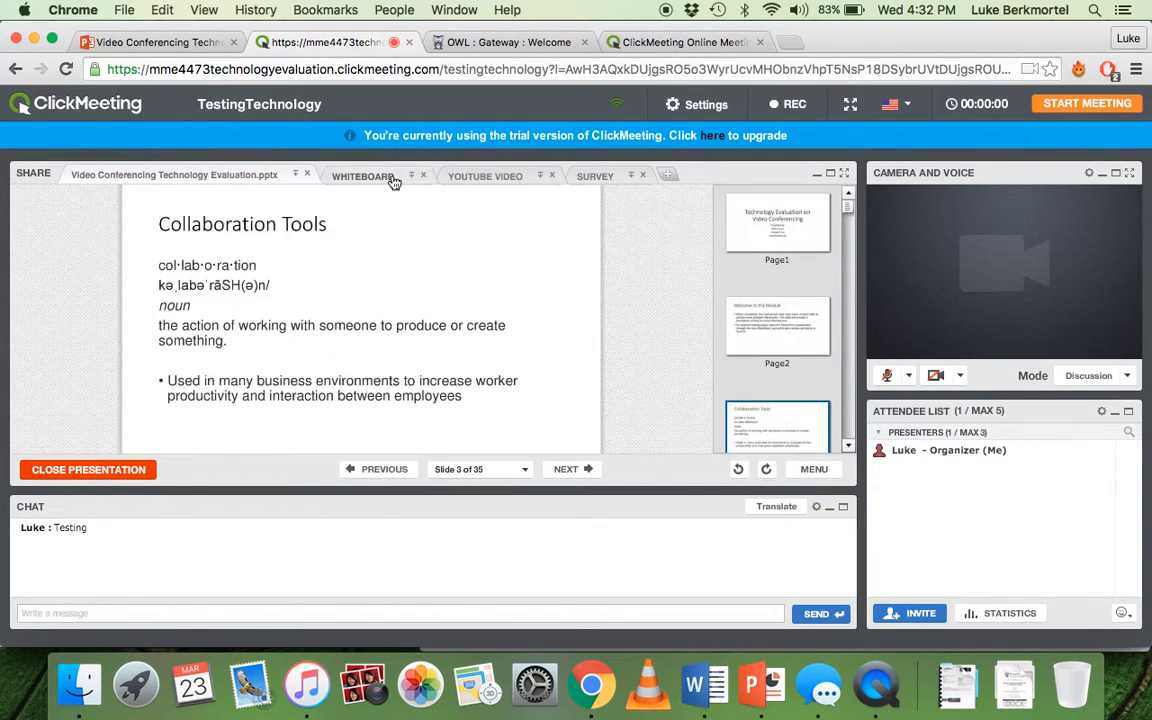
{"action": "left_click", "coordinate": [364, 176]}
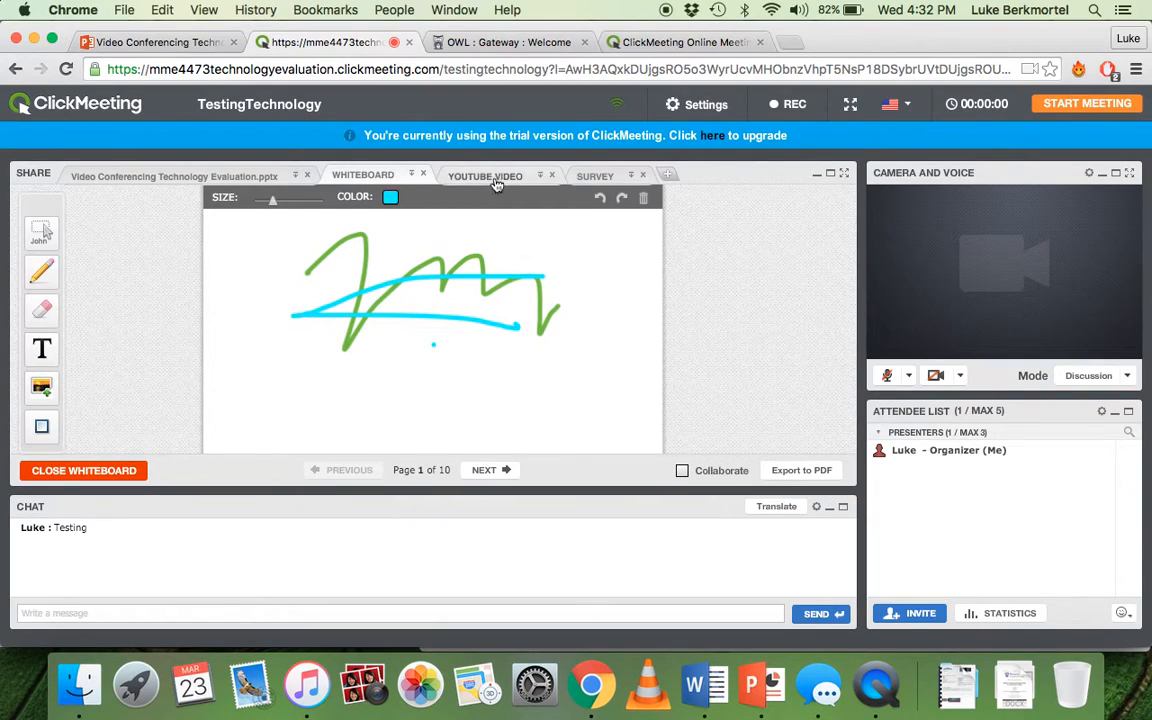
{"action": "left_click", "coordinate": [596, 176]}
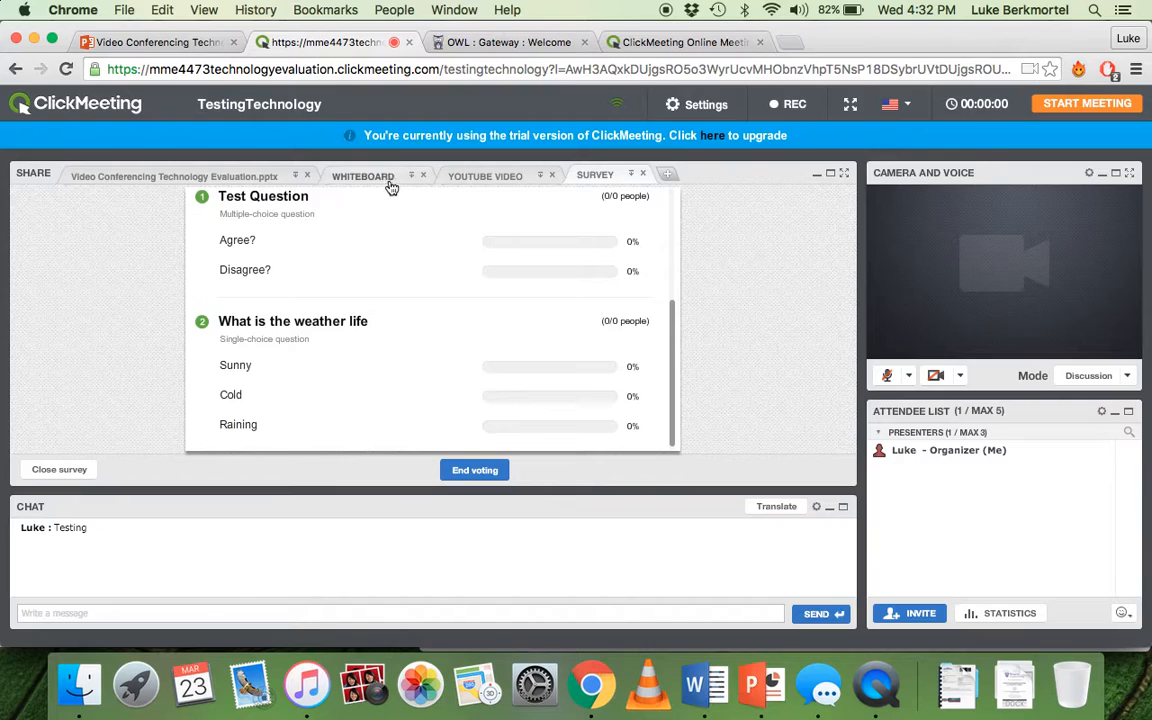
{"action": "left_click", "coordinate": [484, 176]}
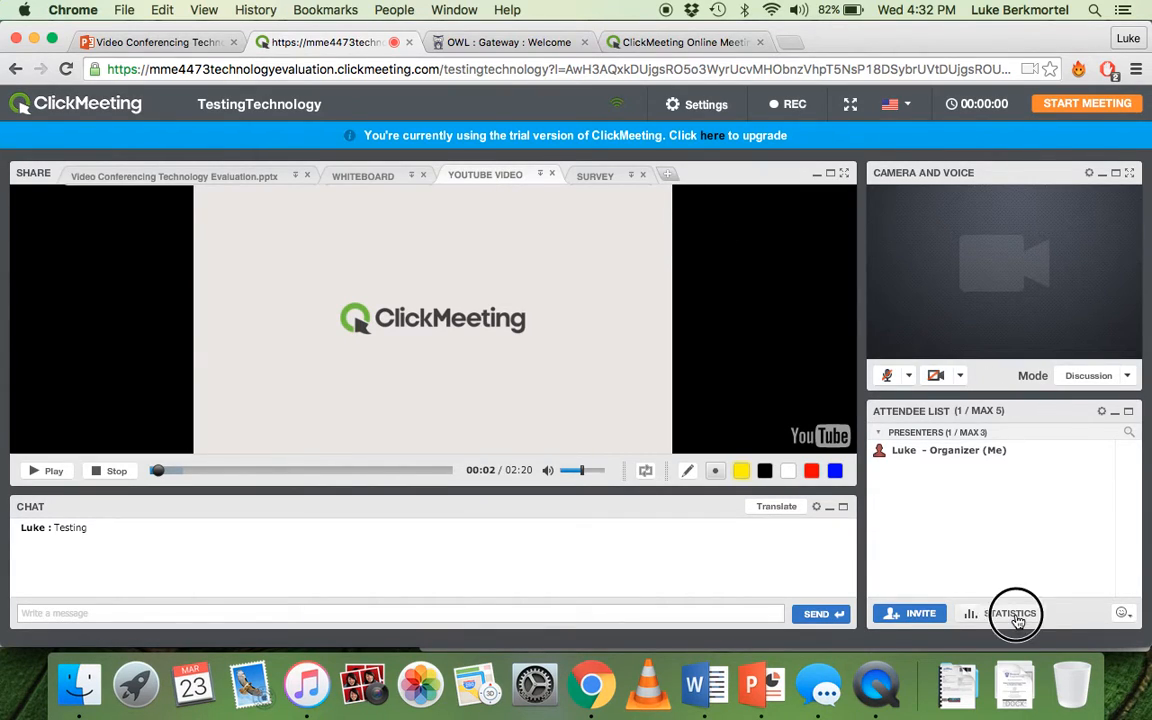
{"action": "left_click", "coordinate": [1012, 612]}
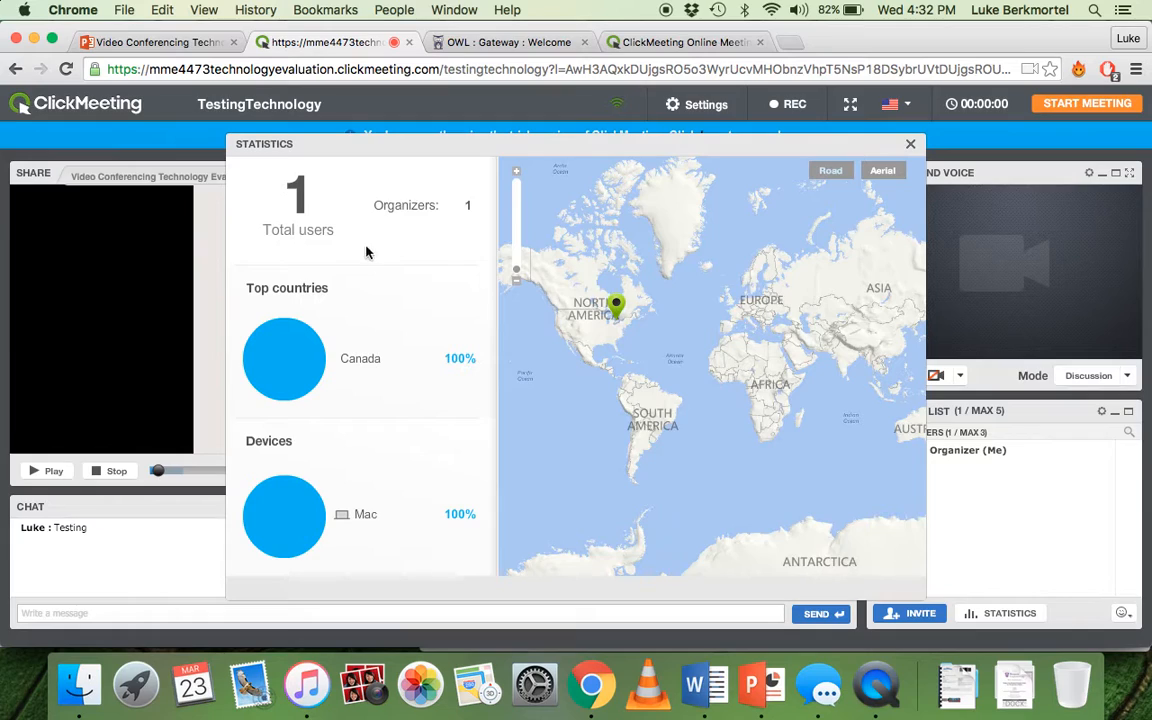
{"action": "mouse_move", "coordinate": [420, 428]}
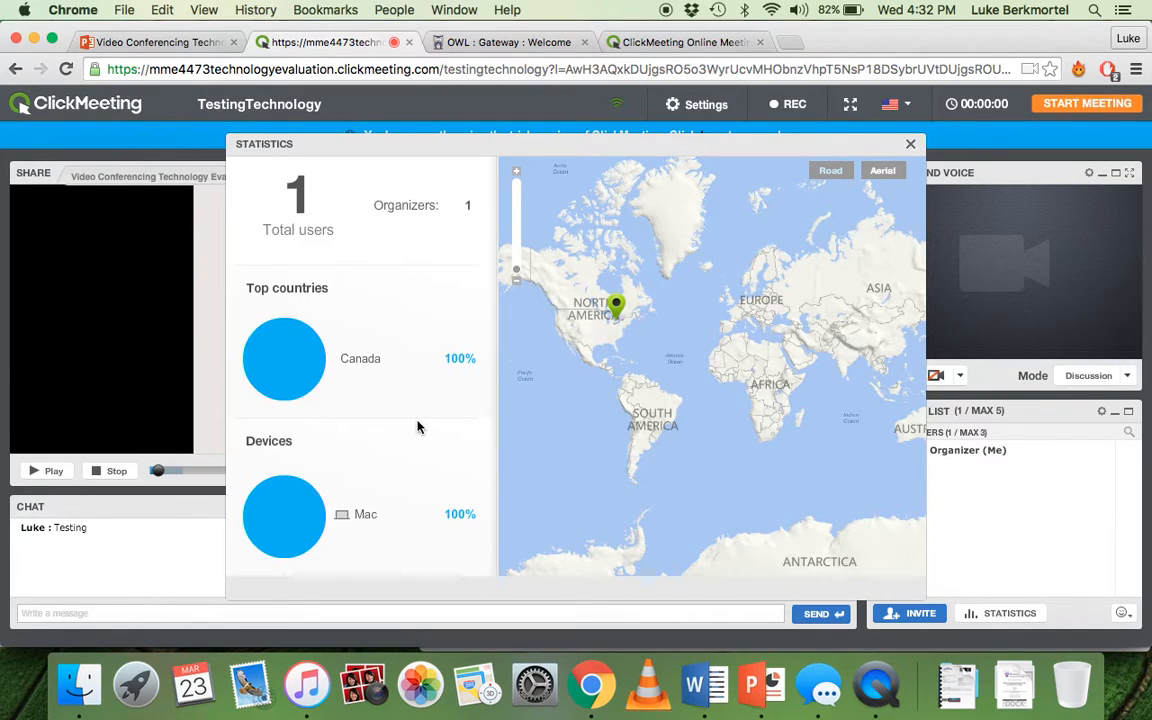
{"action": "mouse_move", "coordinate": [284, 376]}
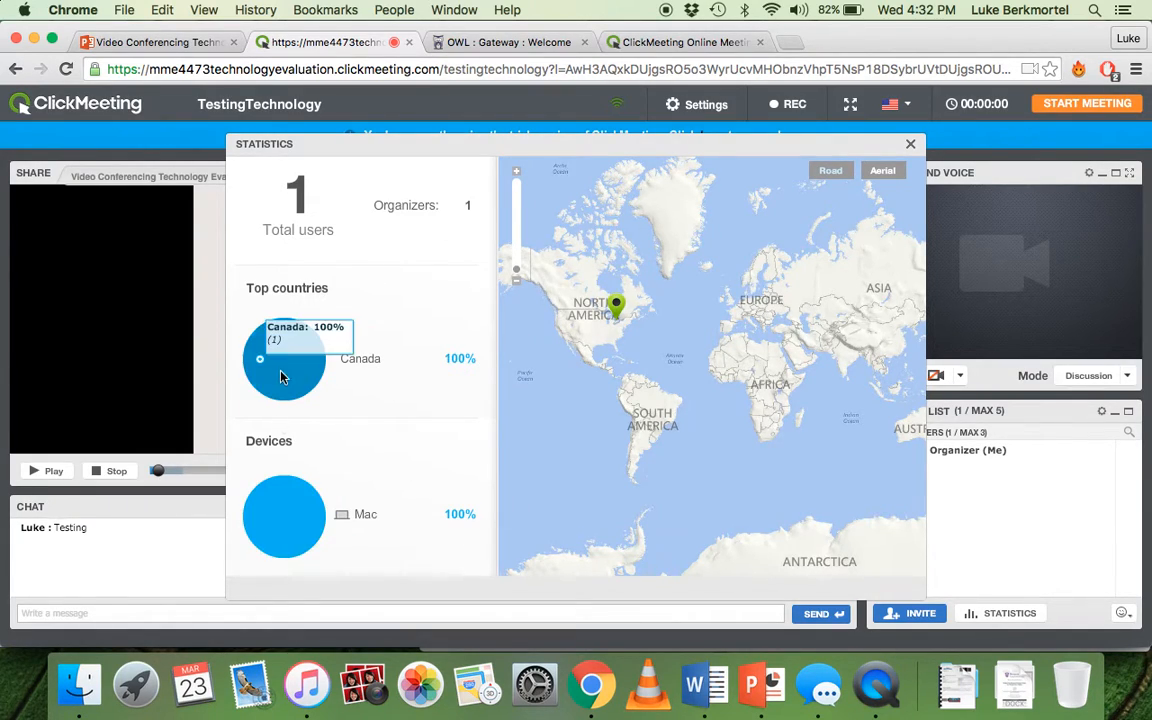
{"action": "mouse_move", "coordinate": [488, 540]}
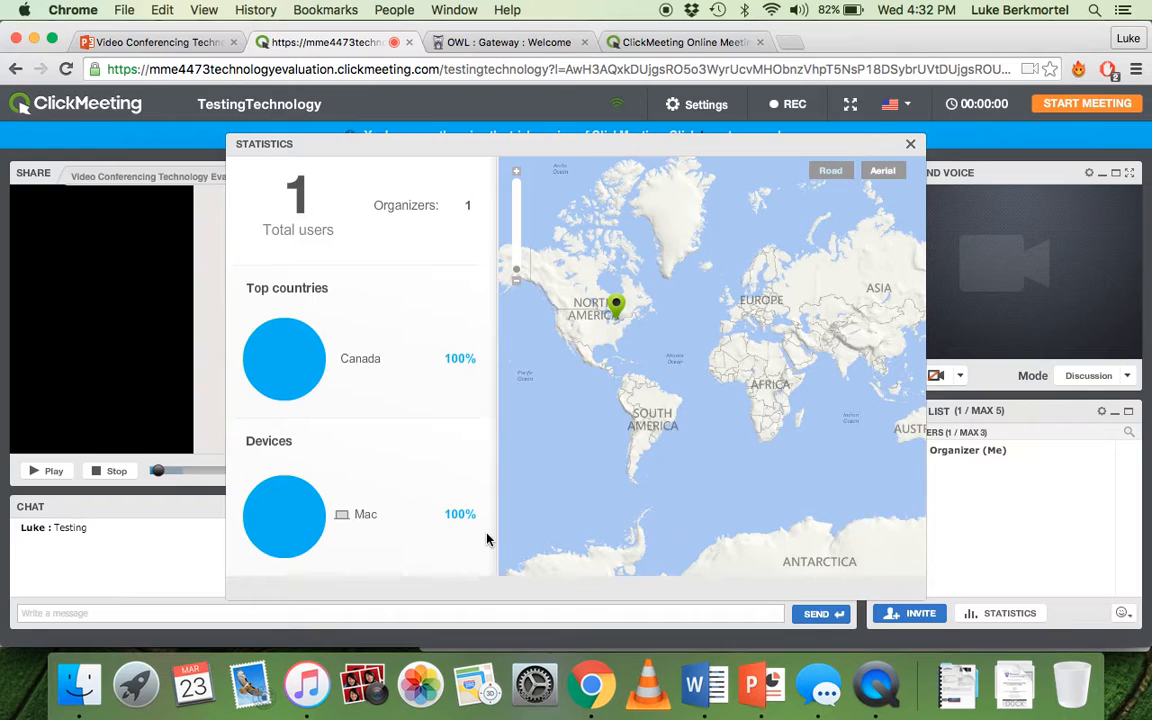
{"action": "mouse_move", "coordinate": [704, 296]}
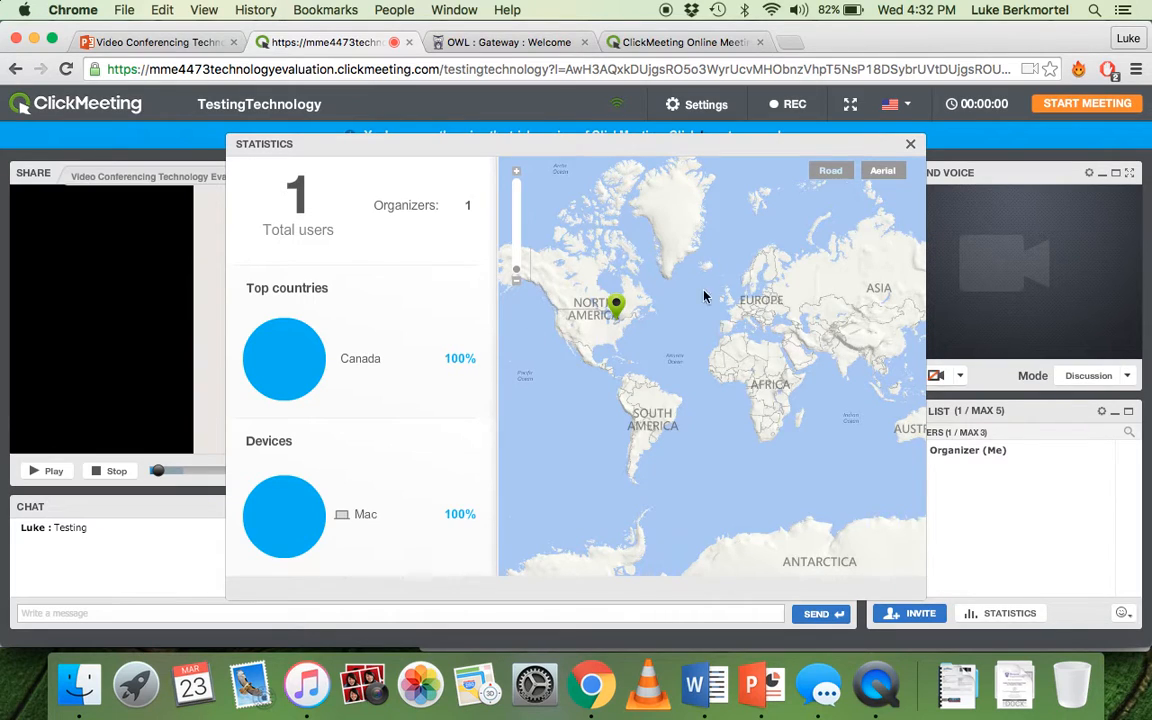
{"action": "left_click", "coordinate": [910, 144]}
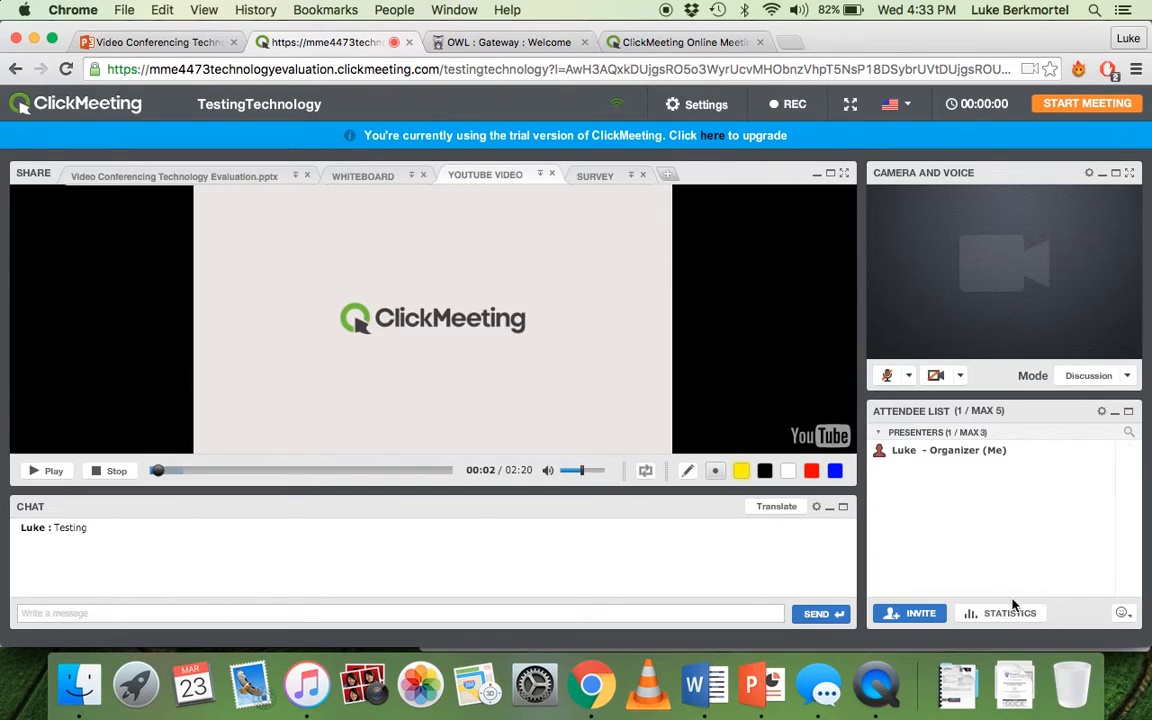
{"action": "mouse_move", "coordinate": [1102, 580]}
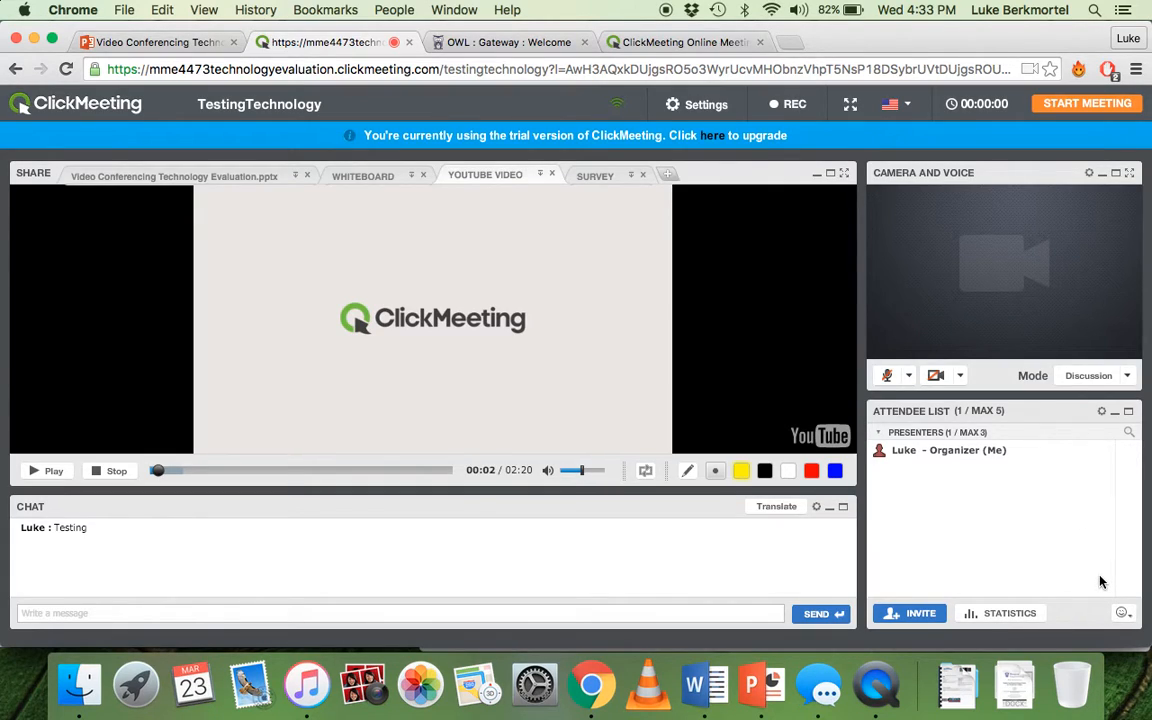
{"action": "left_click", "coordinate": [1122, 612]}
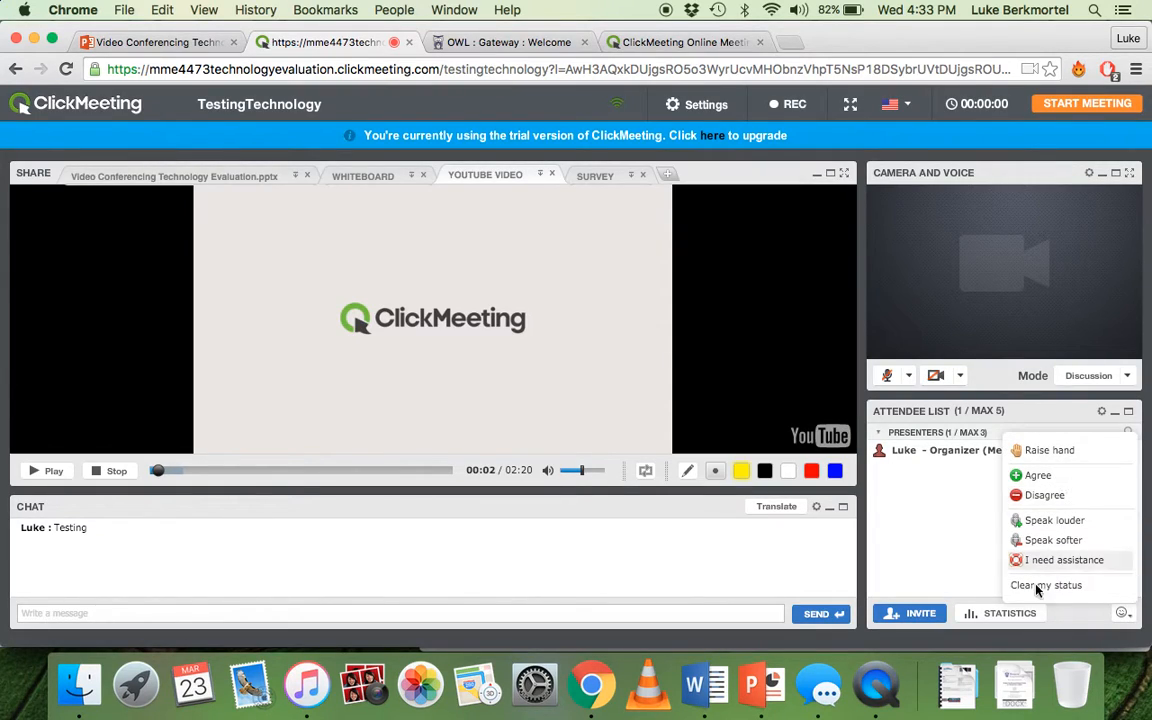
{"action": "mouse_move", "coordinate": [1064, 450]}
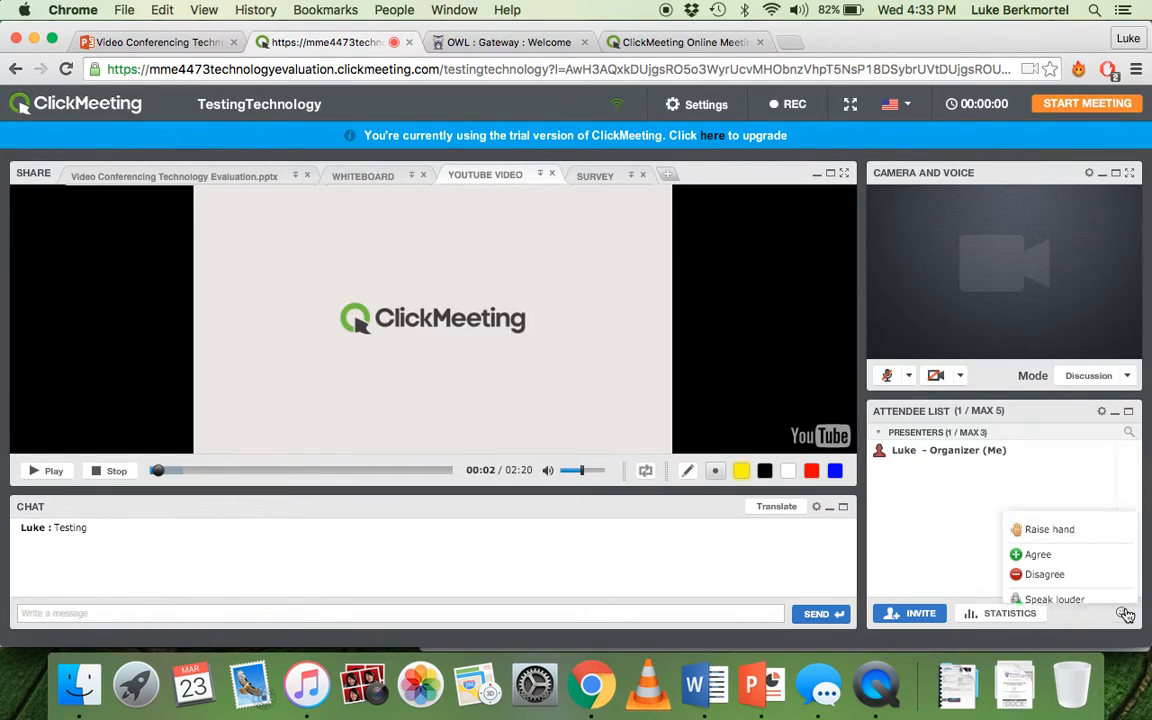
{"action": "left_click", "coordinate": [1124, 612]}
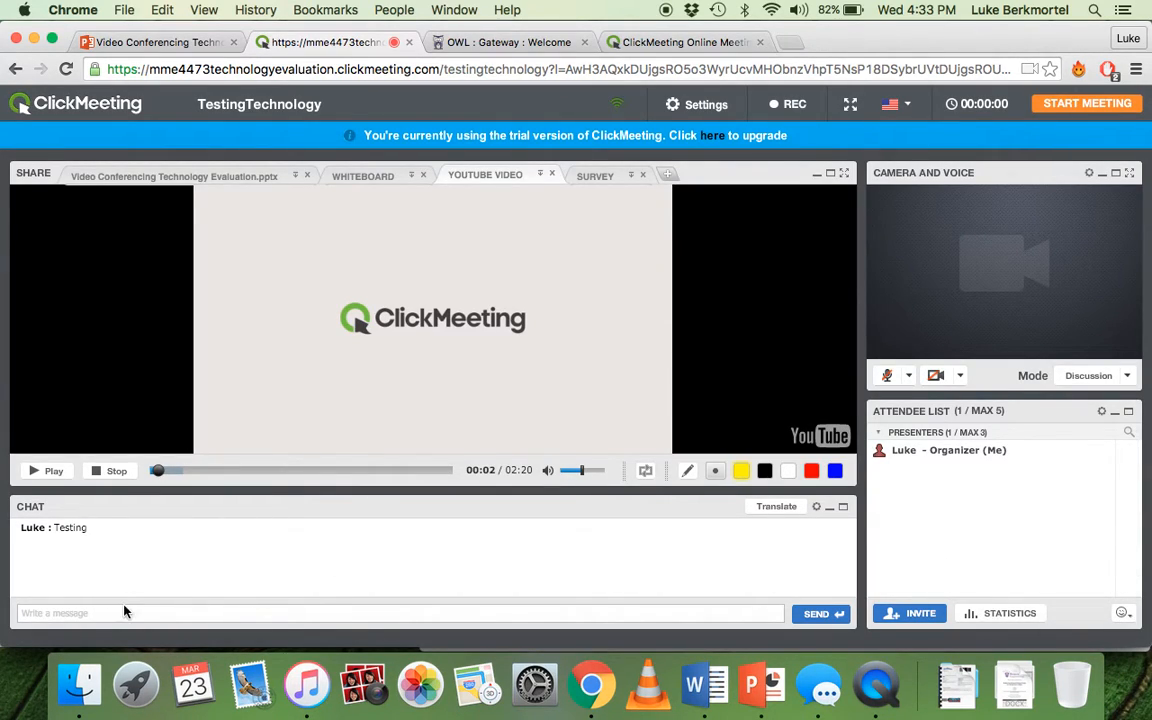
{"action": "mouse_move", "coordinate": [830, 572]}
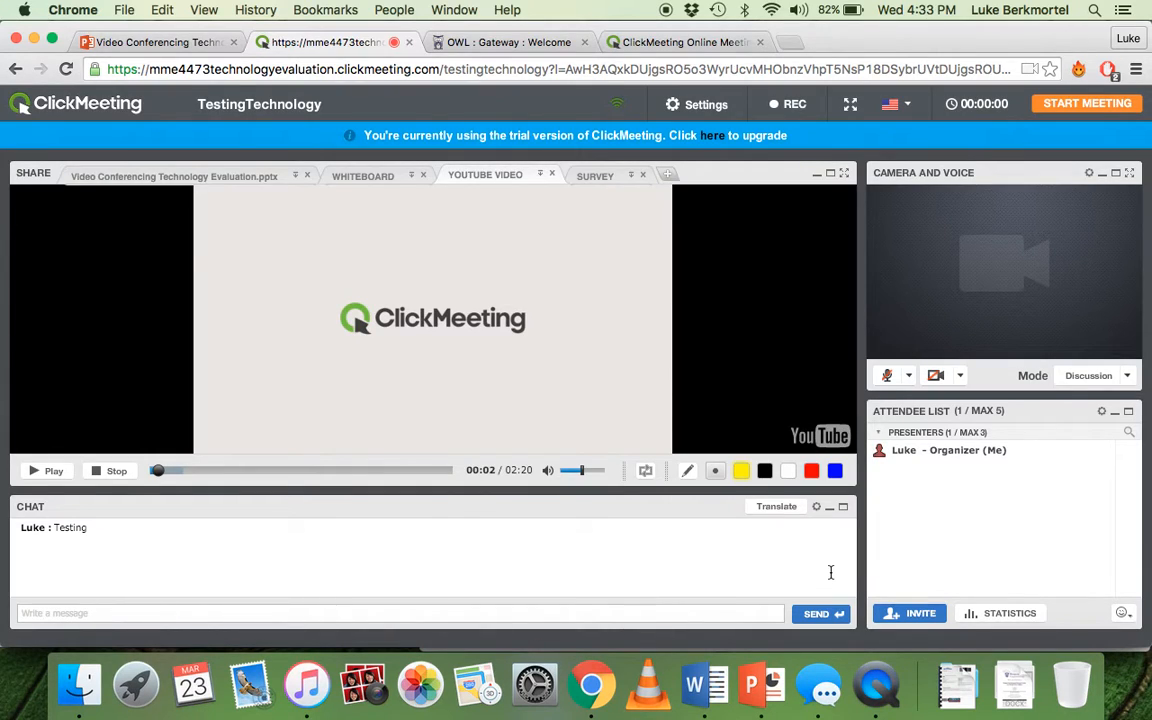